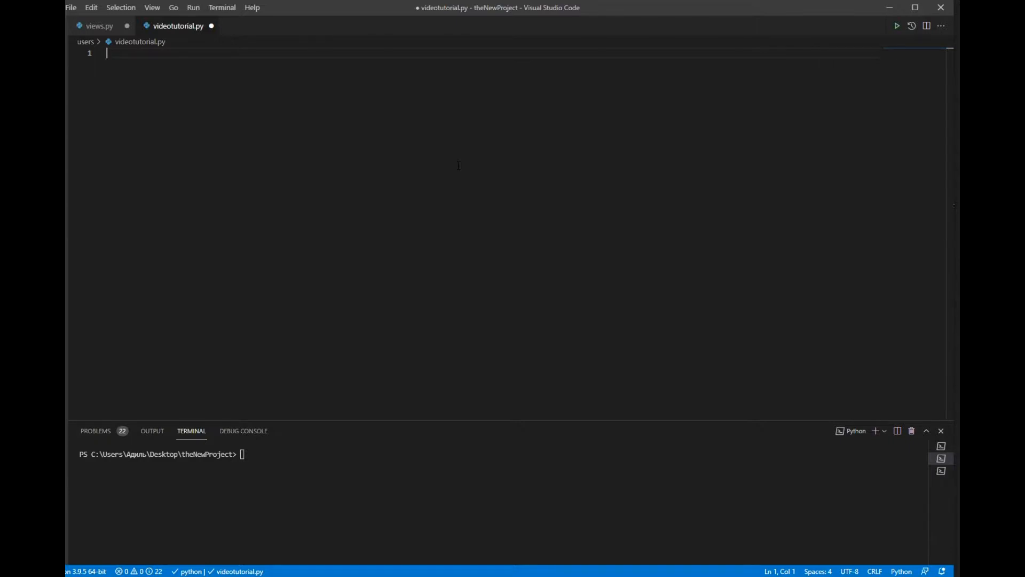
# Write 'from binance.client import Client' and, below it, 'client = Client()'
pyautogui.write('from')
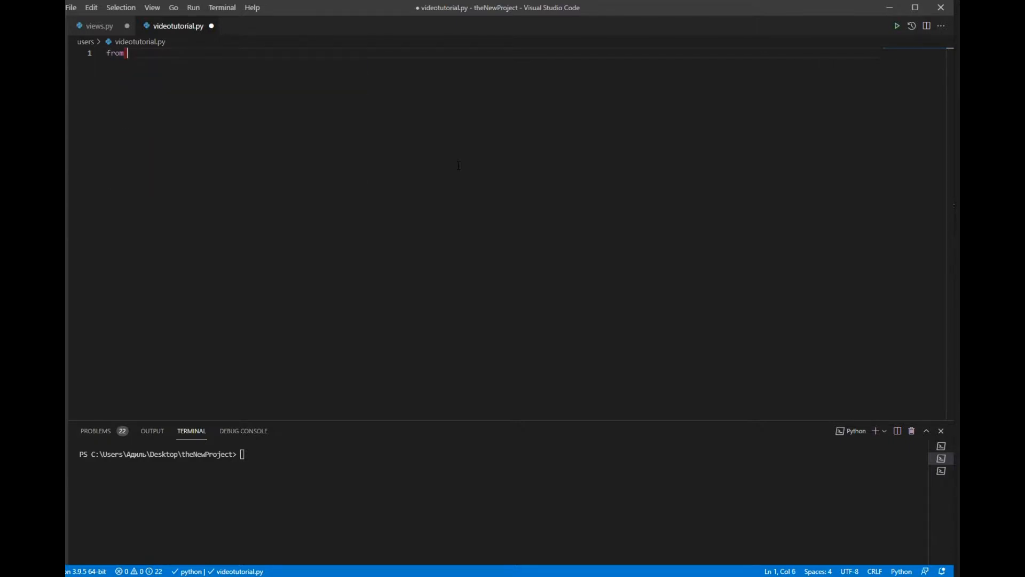
pyautogui.write('binance.cli')
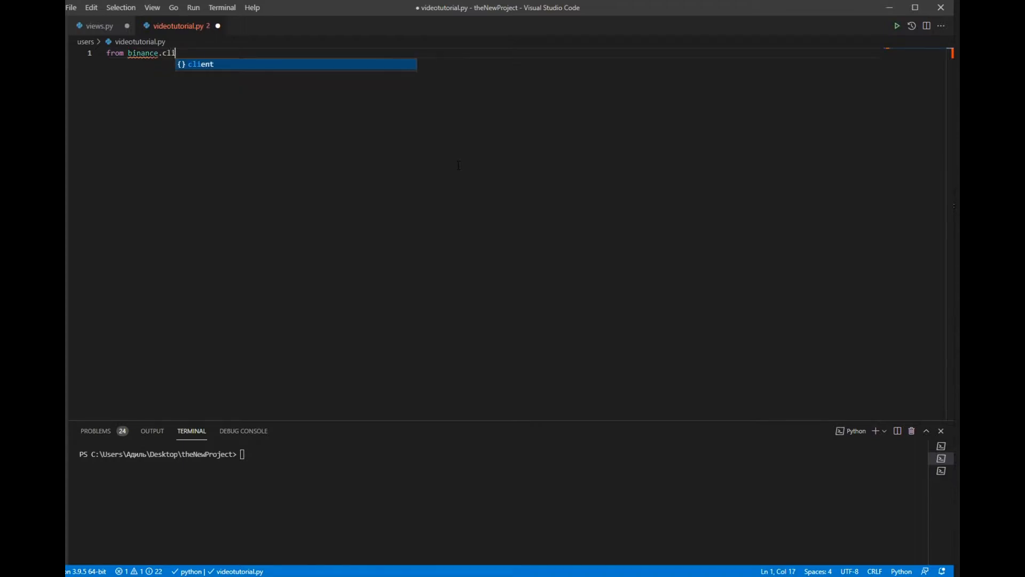
pyautogui.write('ent import')
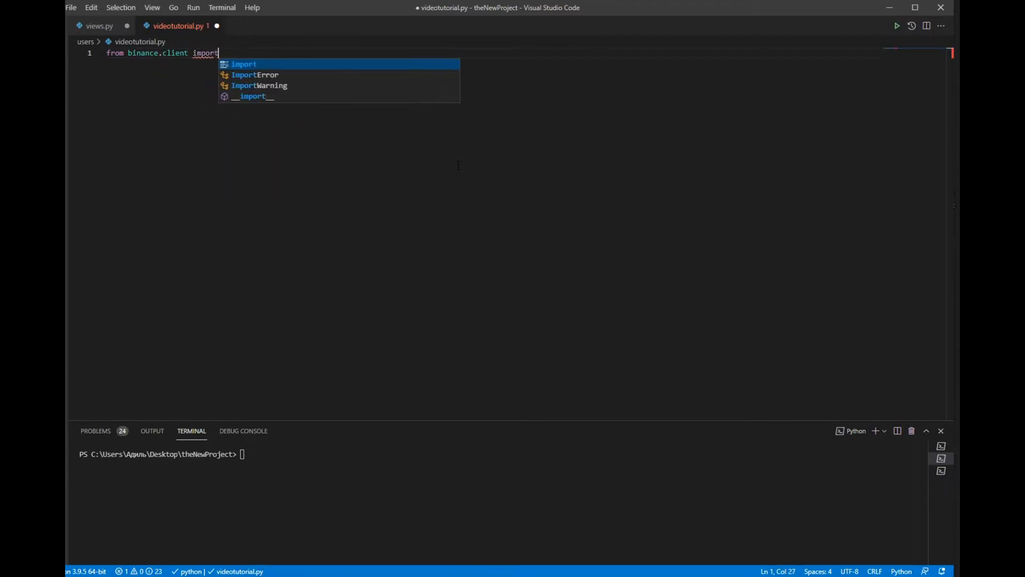
pyautogui.write('Client')
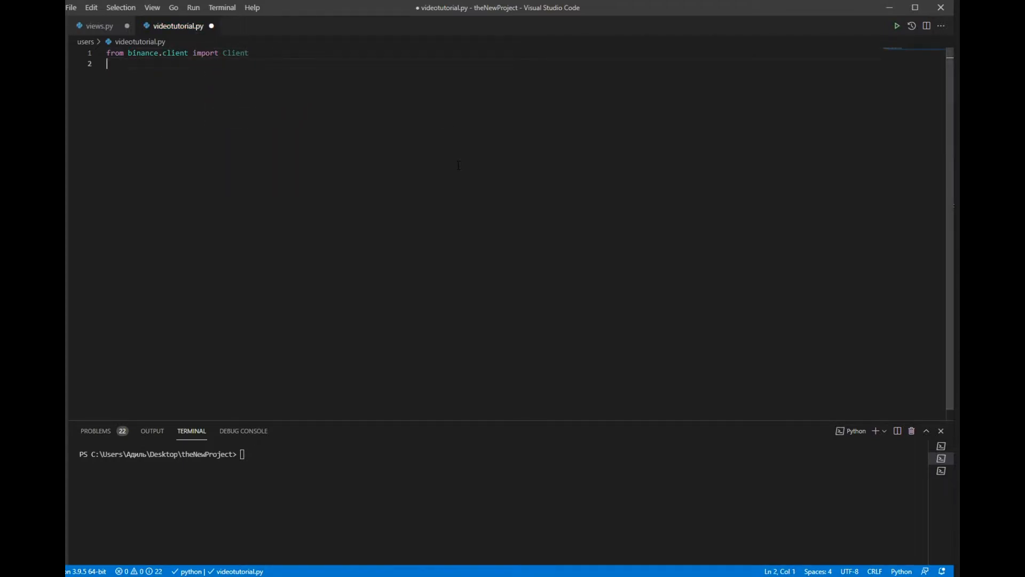
pyautogui.press('Enter')
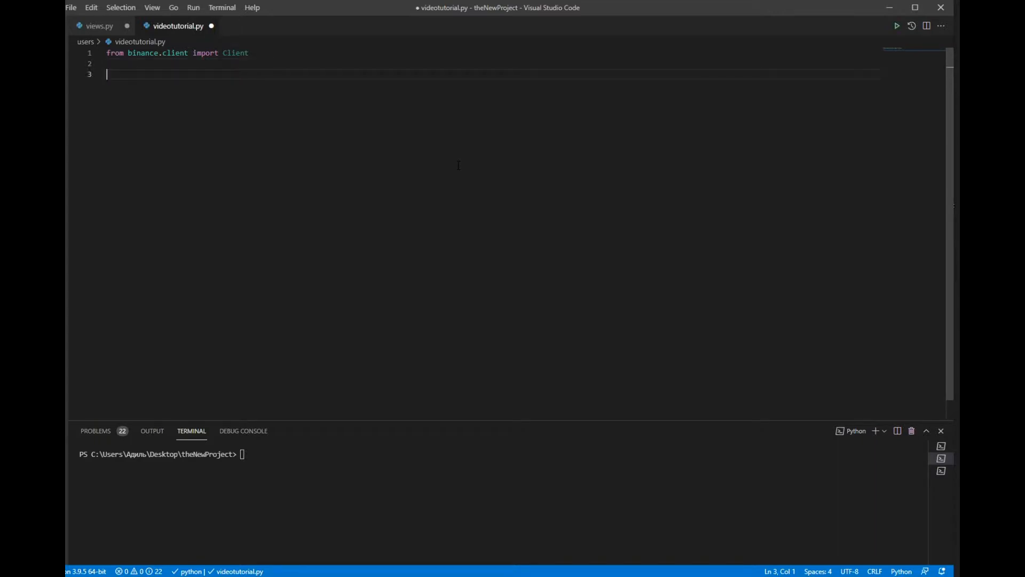
pyautogui.write('client =')
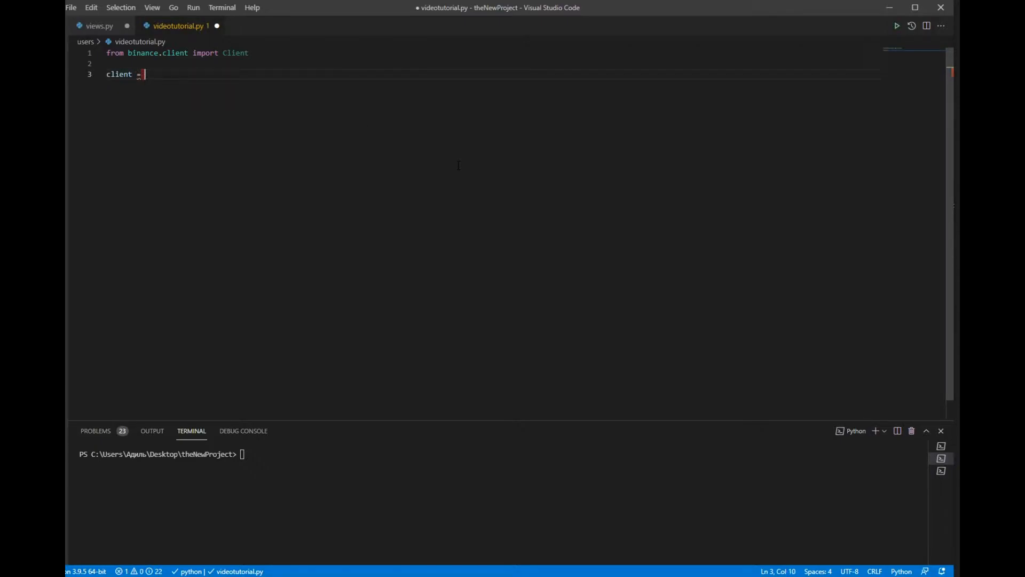
pyautogui.write('cl')
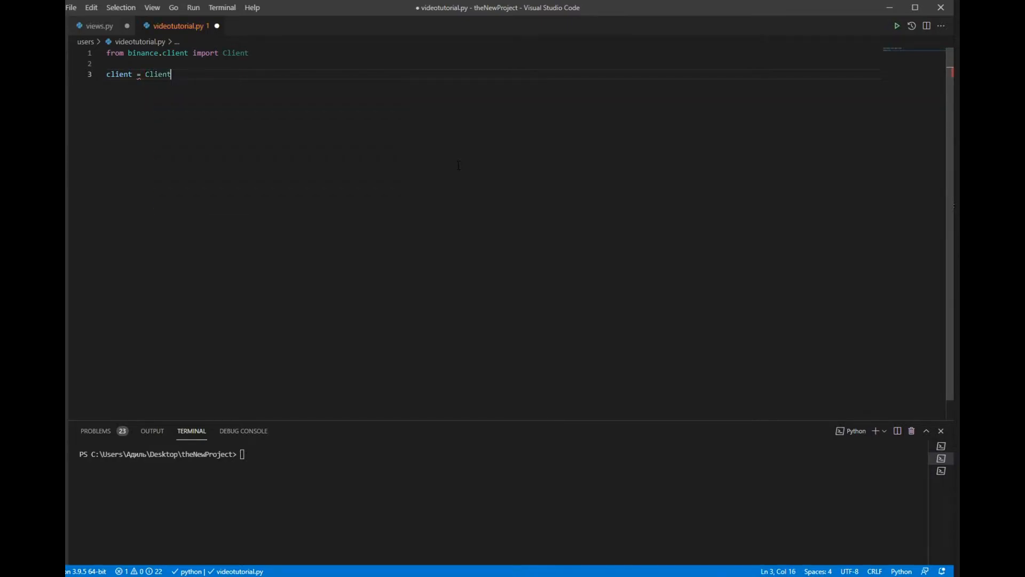
pyautogui.write('()')
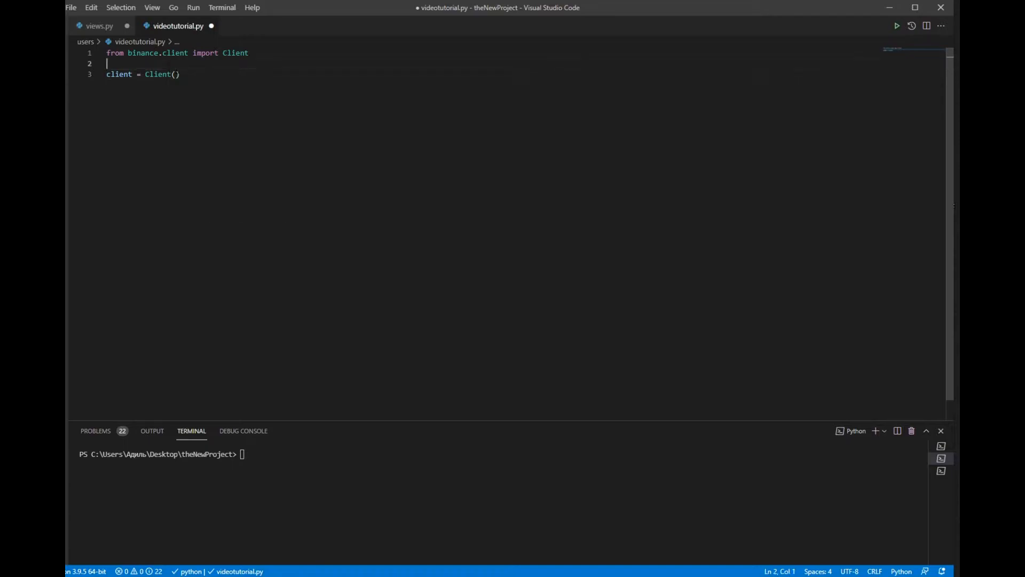
# Import bin and pass bin.api_key and bin.api_secret to Client()
pyautogui.write('import bin')
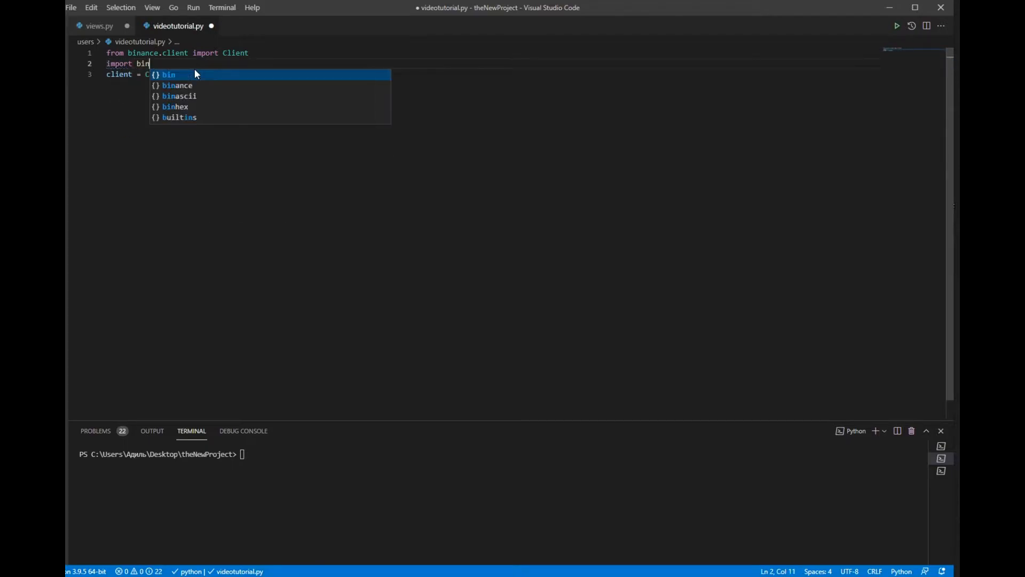
pyautogui.write('Client()')
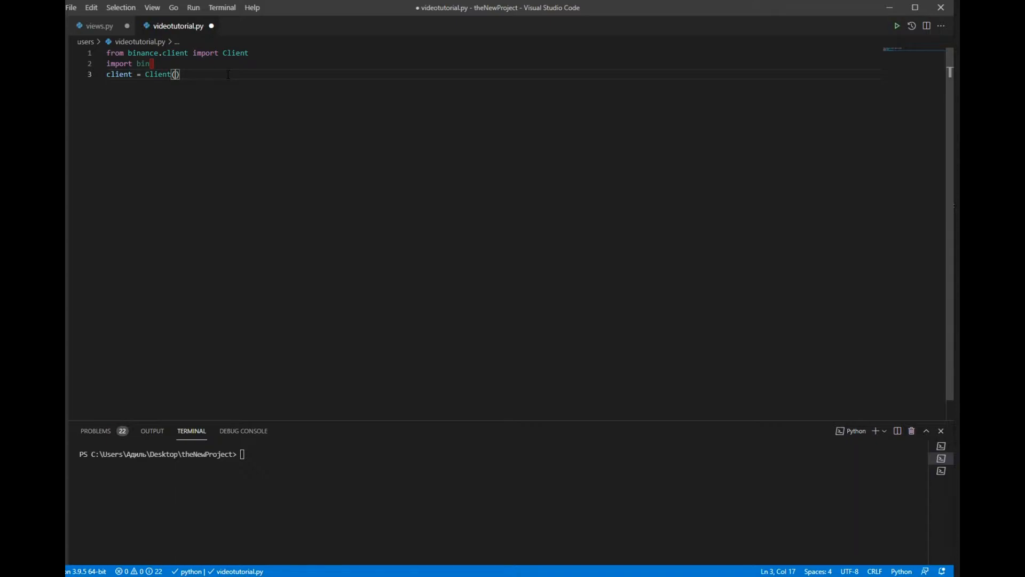
pyautogui.write('bin.a')
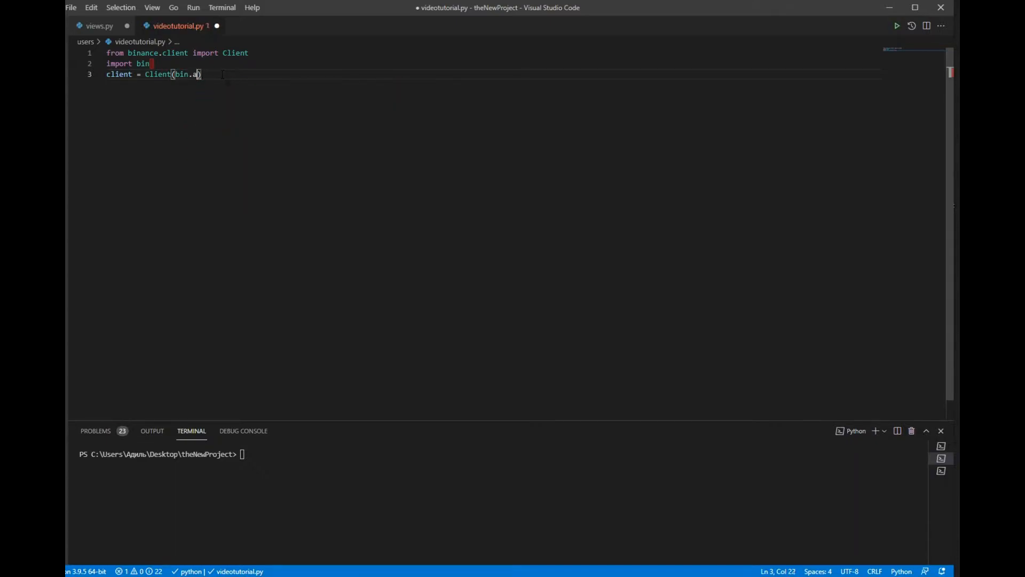
pyautogui.write('pi_key,')
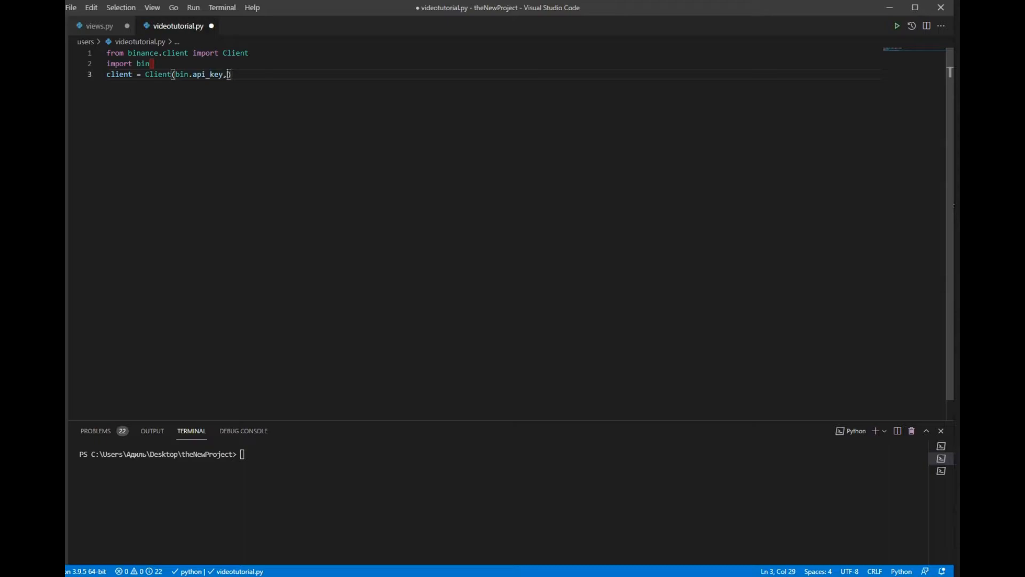
pyautogui.write('bin.a')
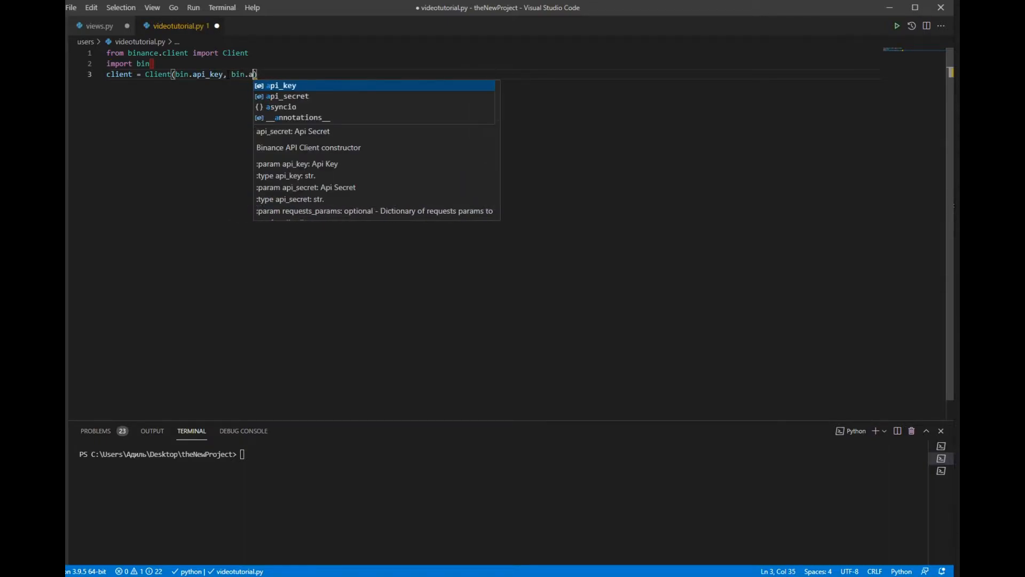
pyautogui.press('Enter')
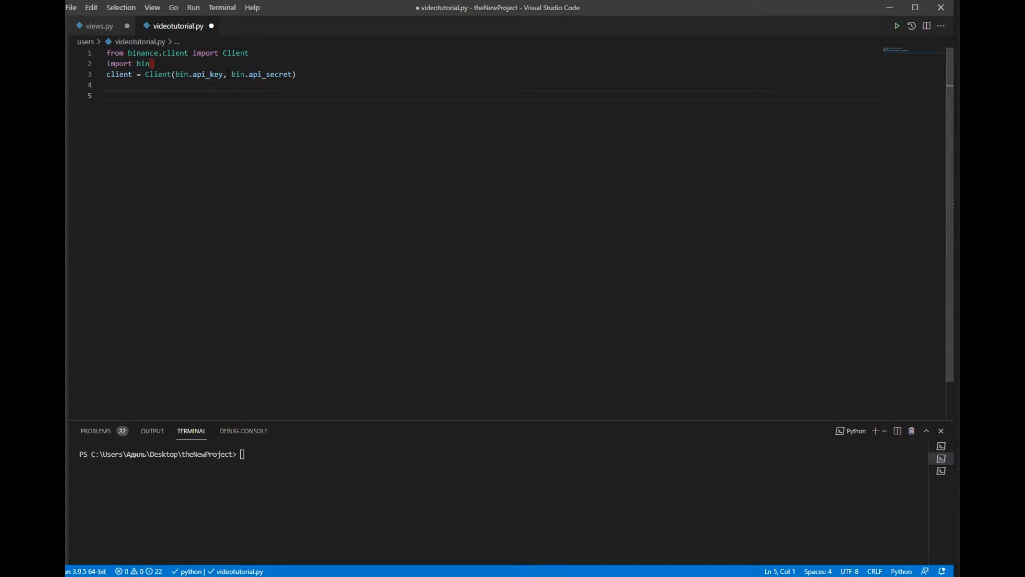
# Add accountInfo = client.get_account() and print(accountInfo), then run the script
pyautogui.write('acc')
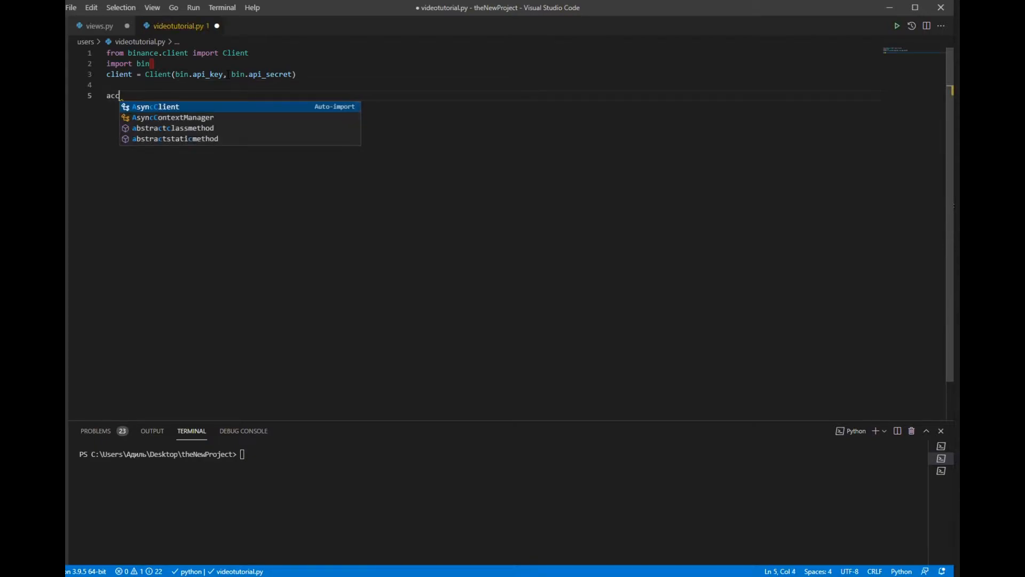
pyautogui.write('ount')
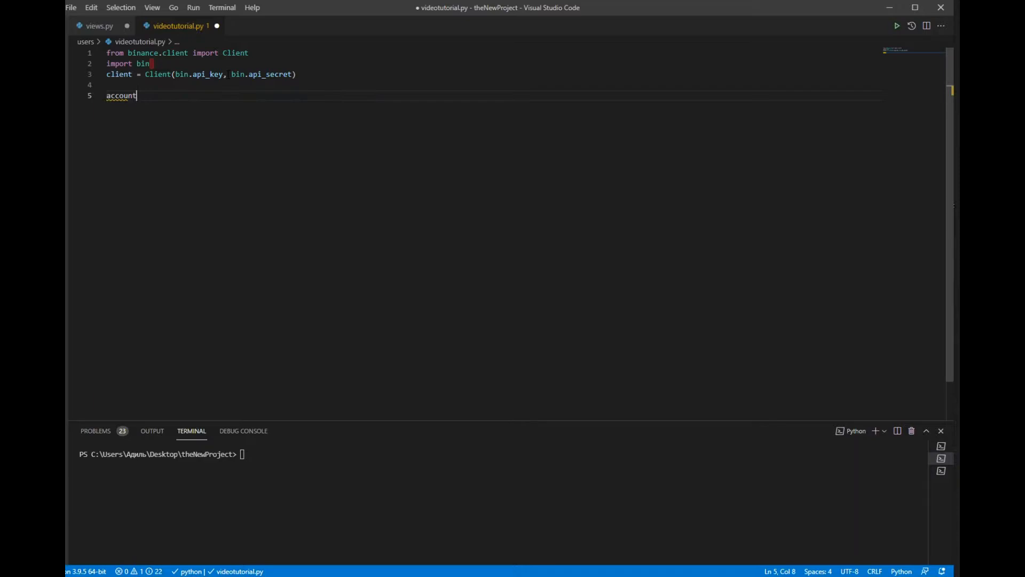
pyautogui.write('i')
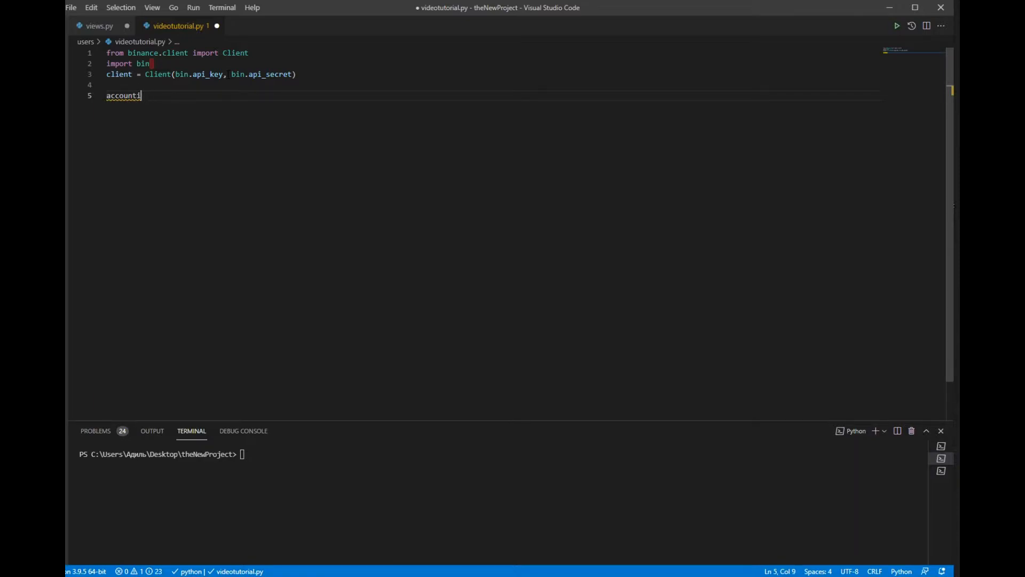
pyautogui.write('nfo =')
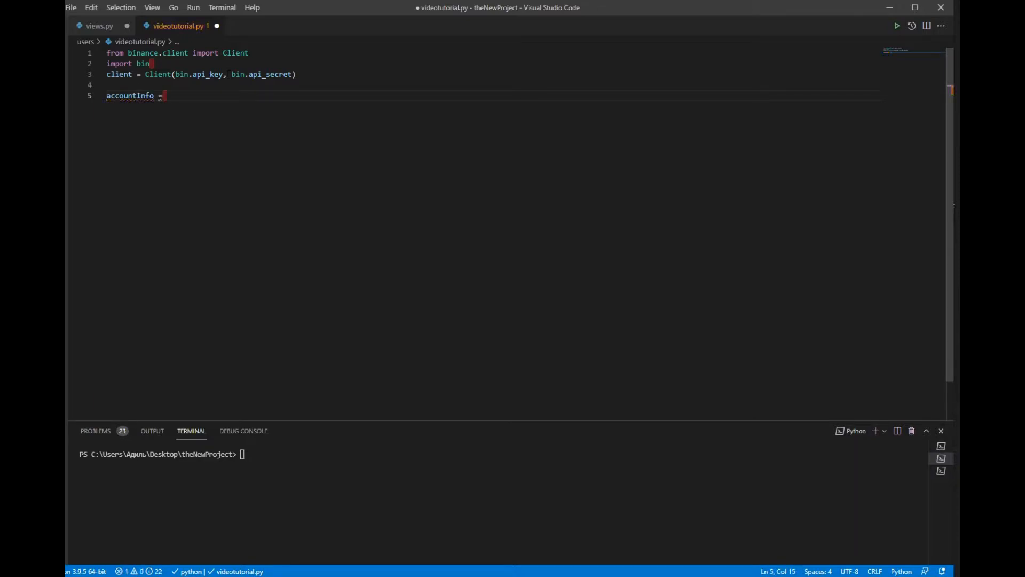
pyautogui.write('c')
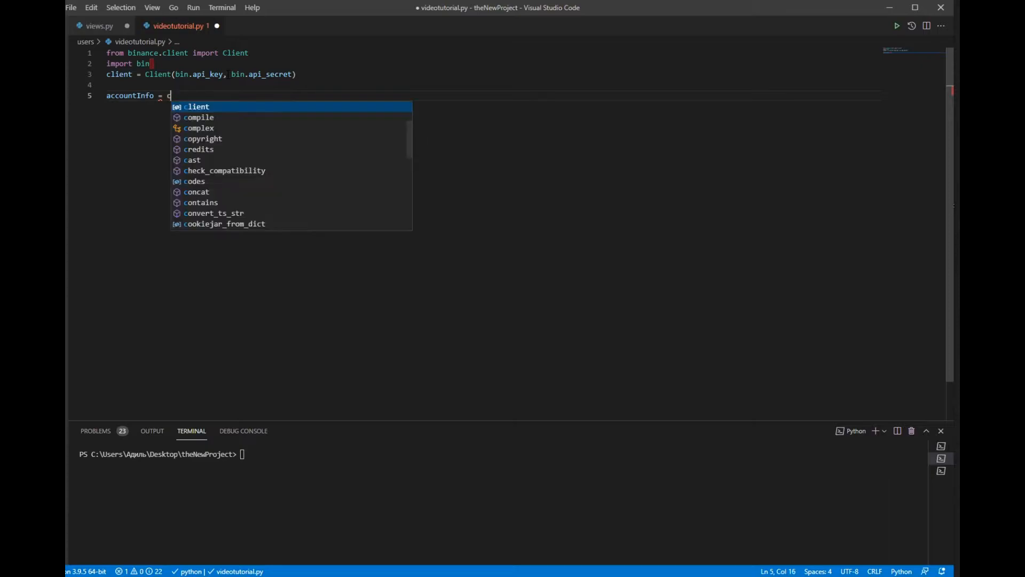
pyautogui.write('lient.t')
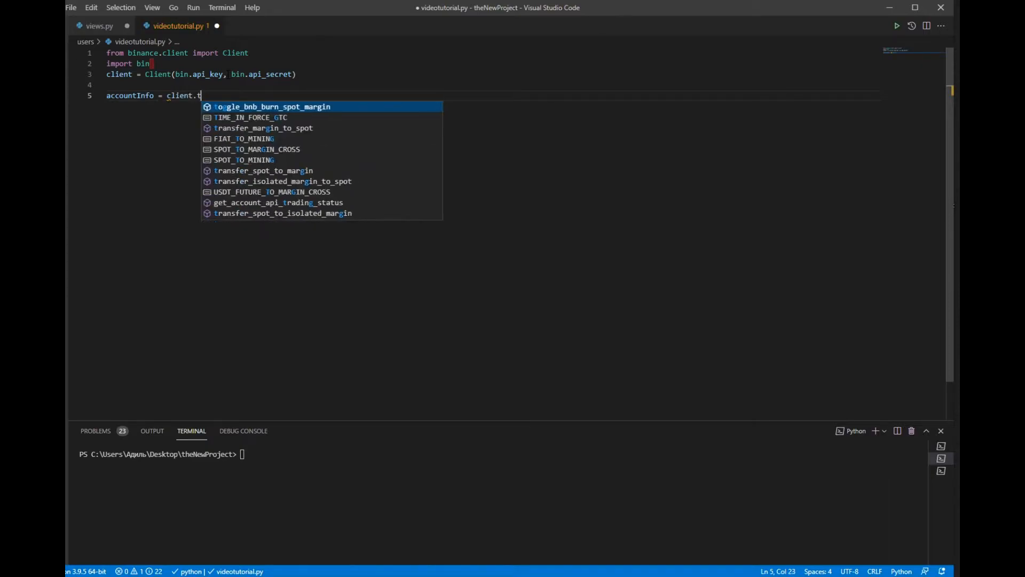
pyautogui.write('get_account(')
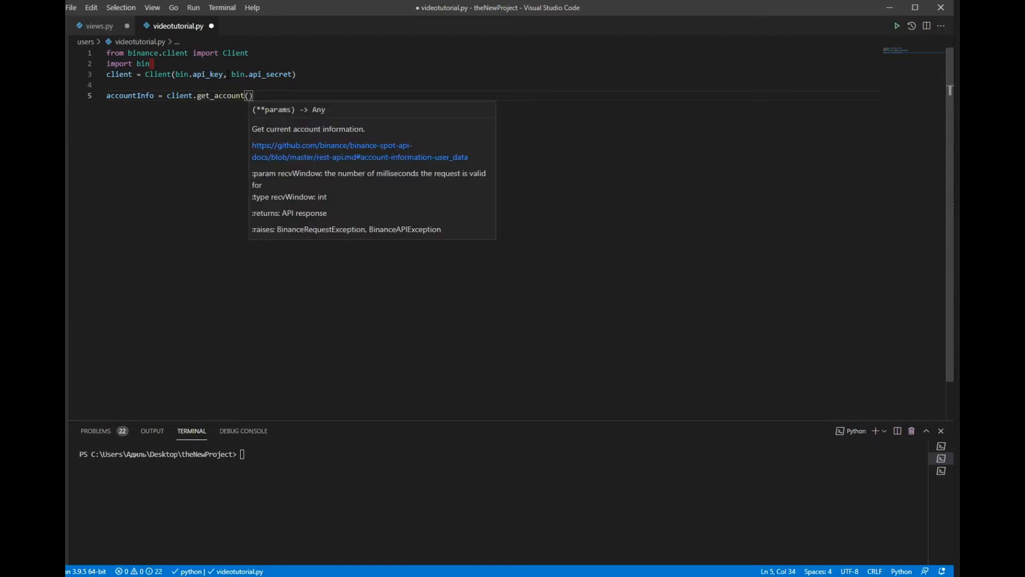
pyautogui.write('P')
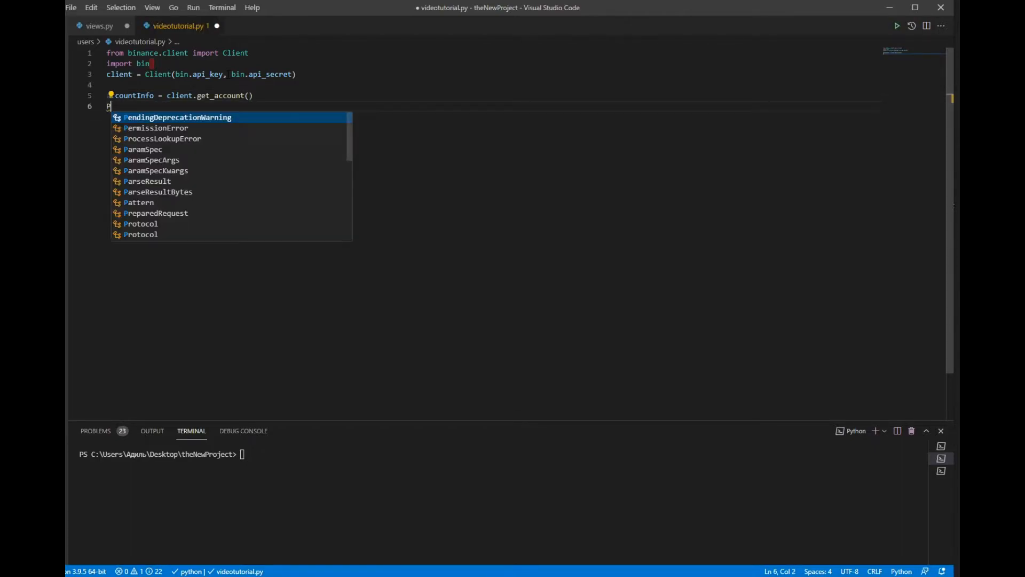
pyautogui.write('rint')
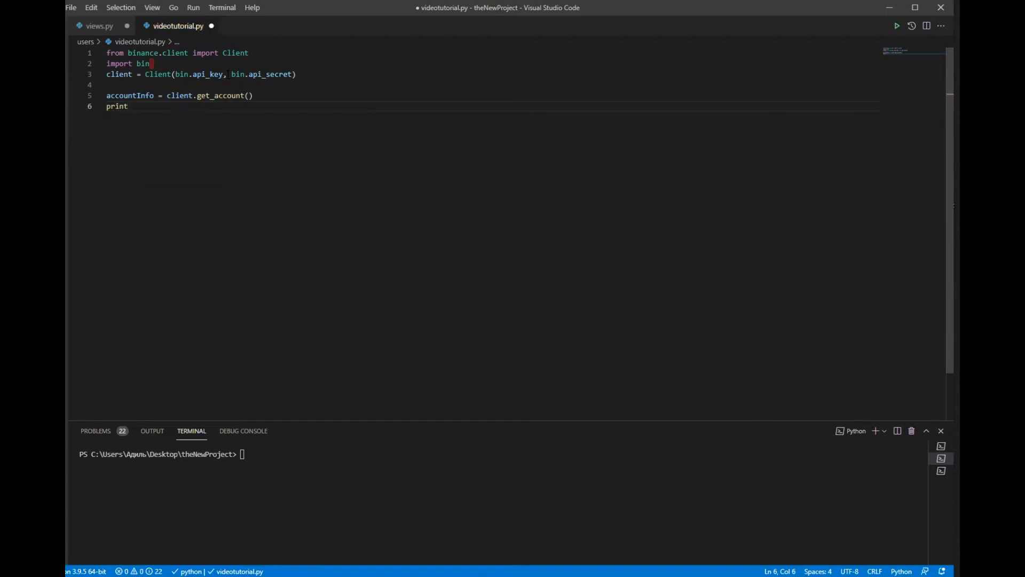
pyautogui.write('(accountInfo)')
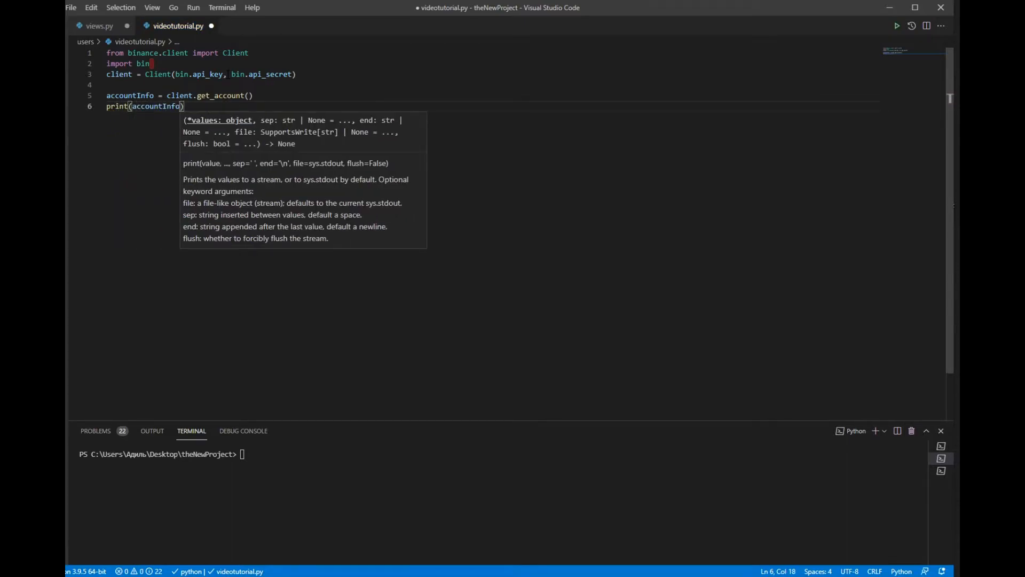
pyautogui.click(896, 26)
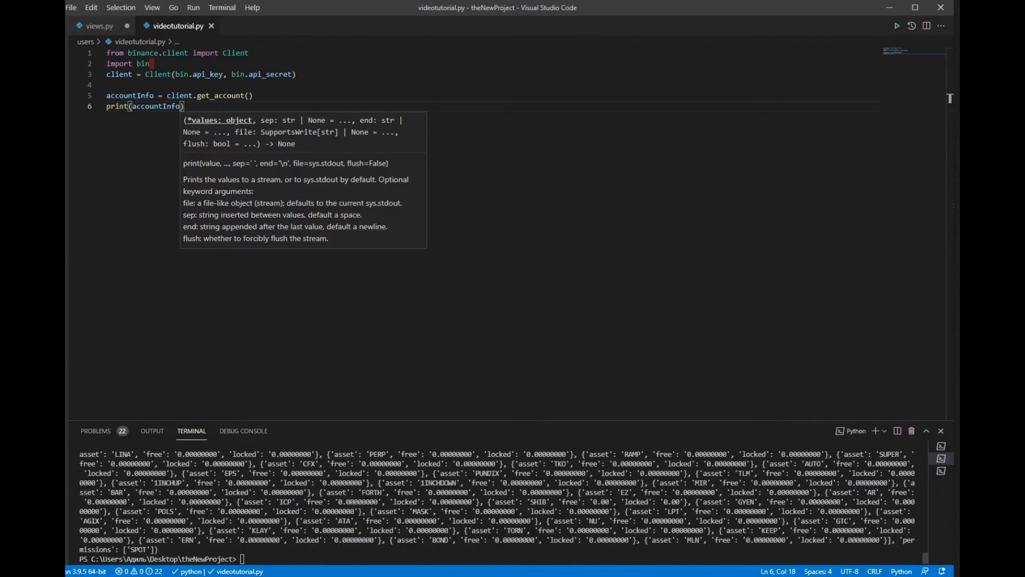
# Scroll the terminal output to review commission fields and asset balances
pyautogui.scroll(-3)
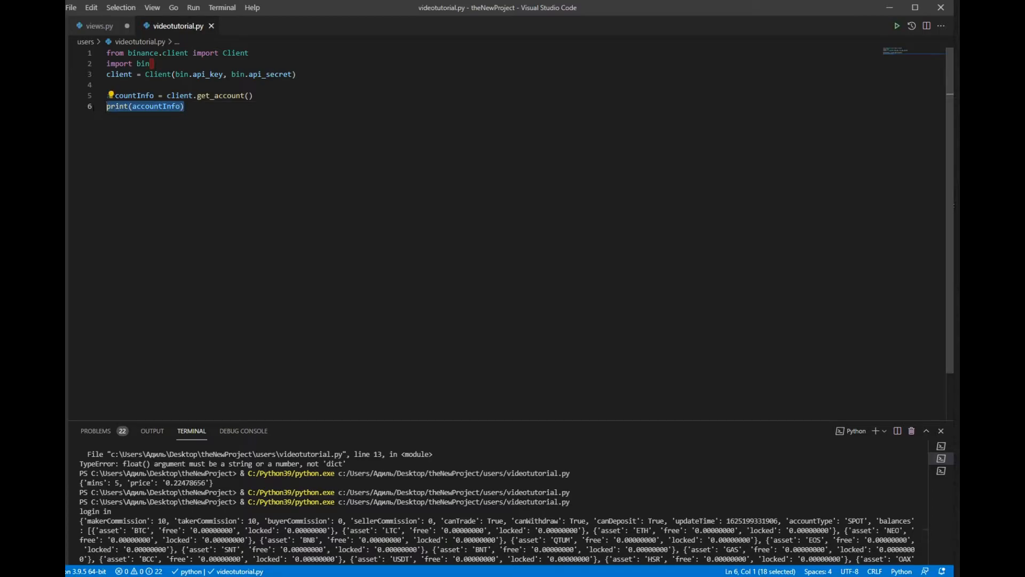
# Store accountInfo['balances'] in balances, print and run it, then delete the print line
pyautogui.write('balances')
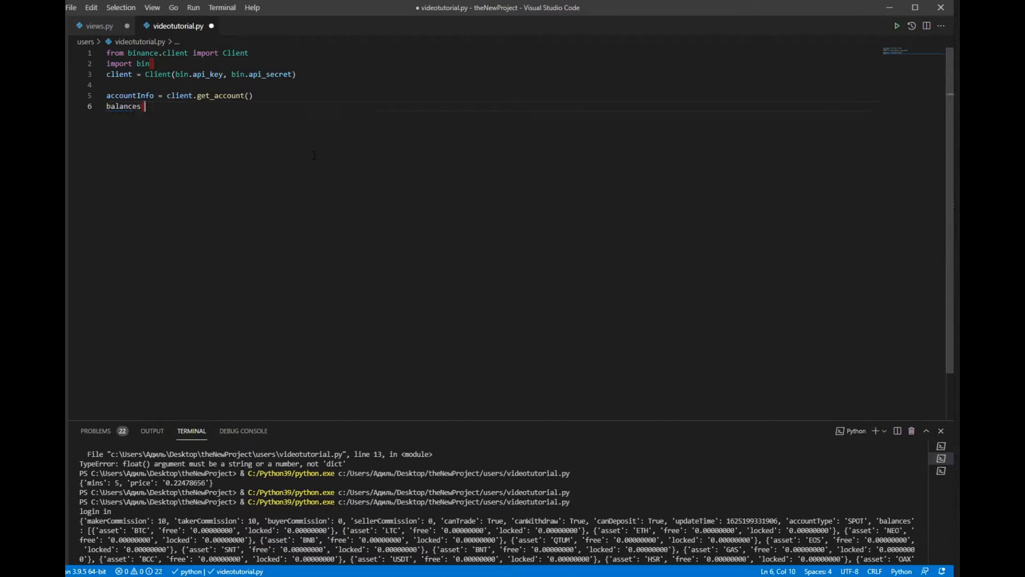
pyautogui.write("= accountInfo['balances")
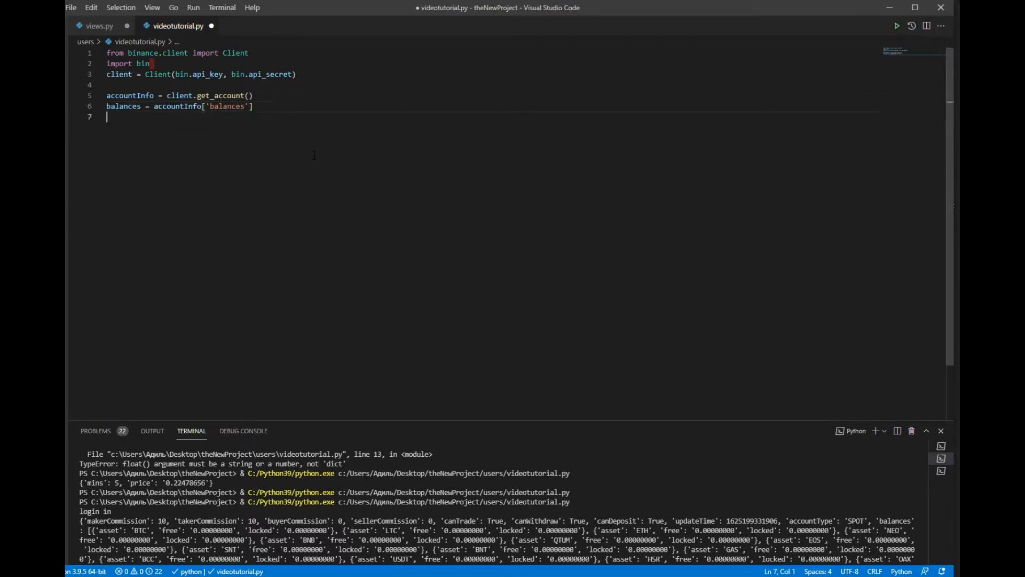
pyautogui.write('print()')
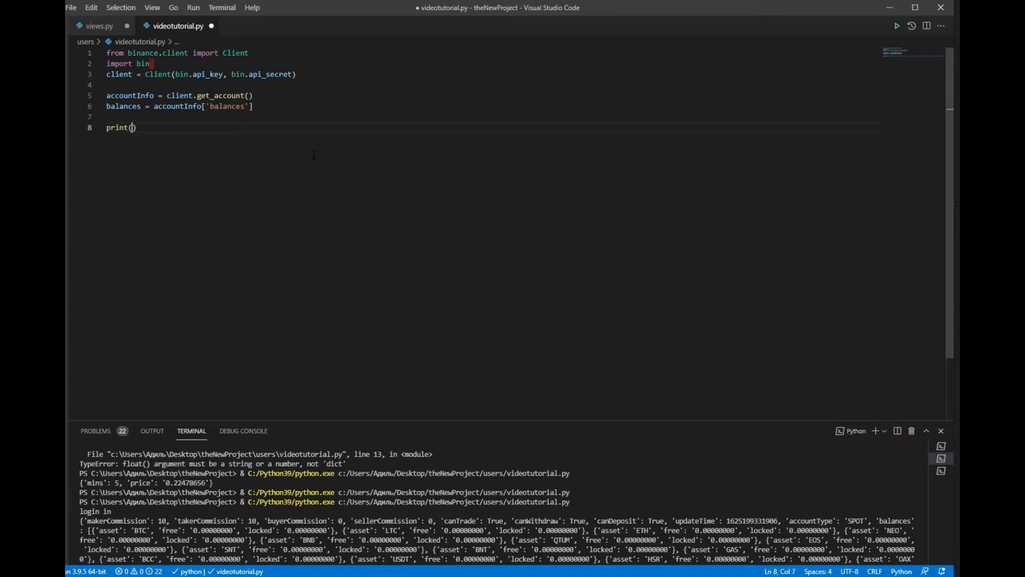
pyautogui.write('balances')
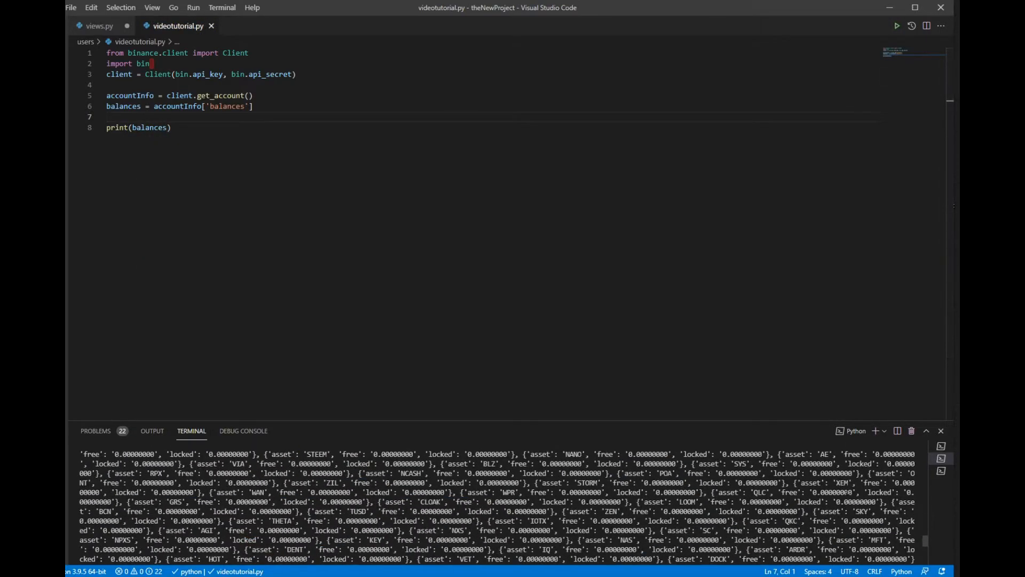
pyautogui.scroll(-3)
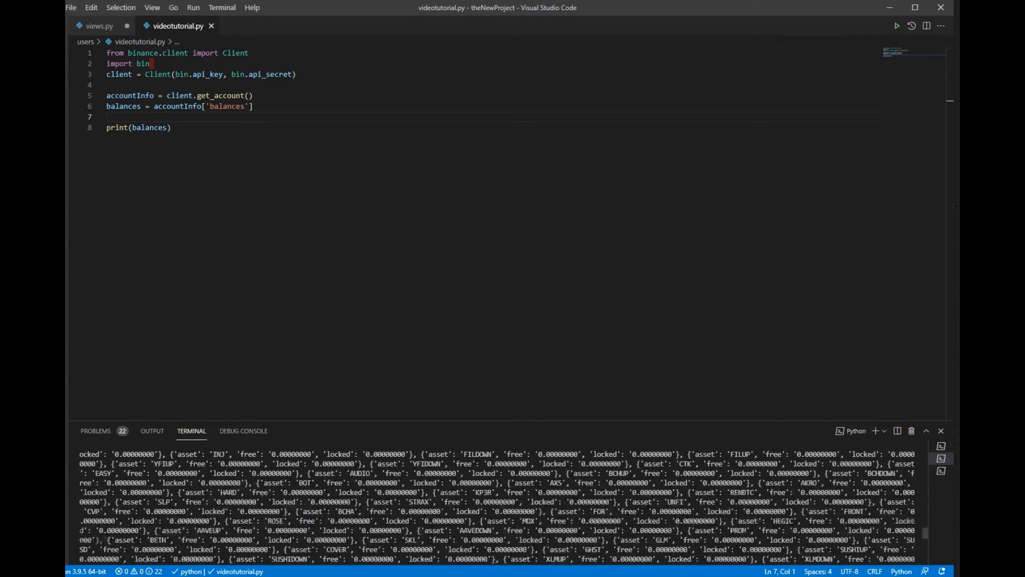
pyautogui.click(896, 26)
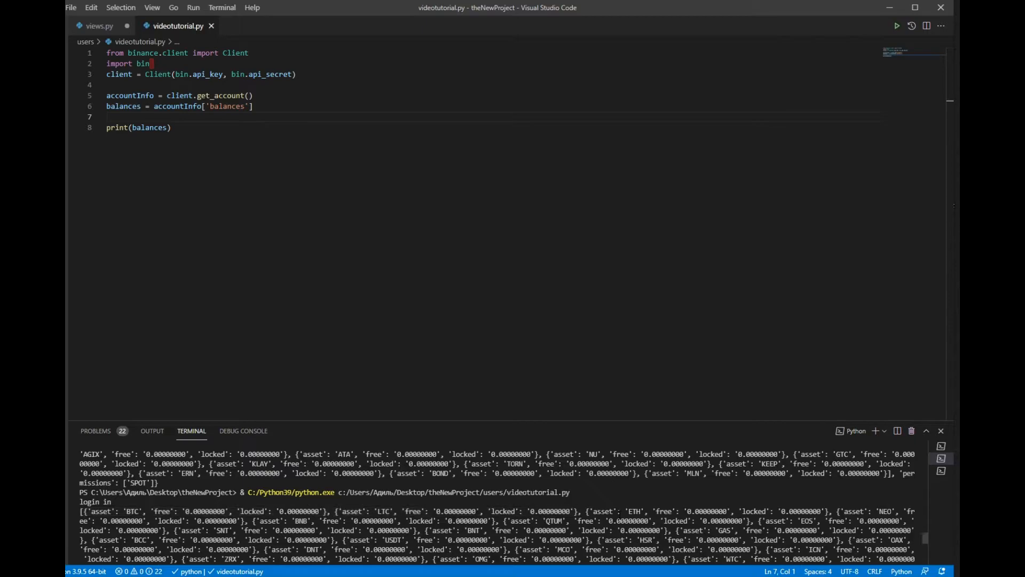
pyautogui.tripleClick(137, 128)
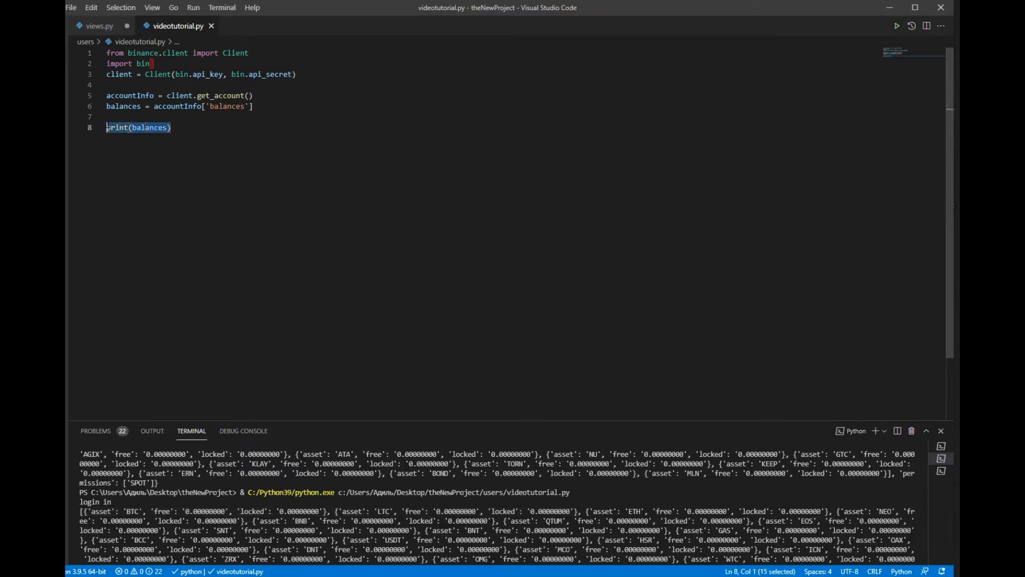
pyautogui.press('Delete')
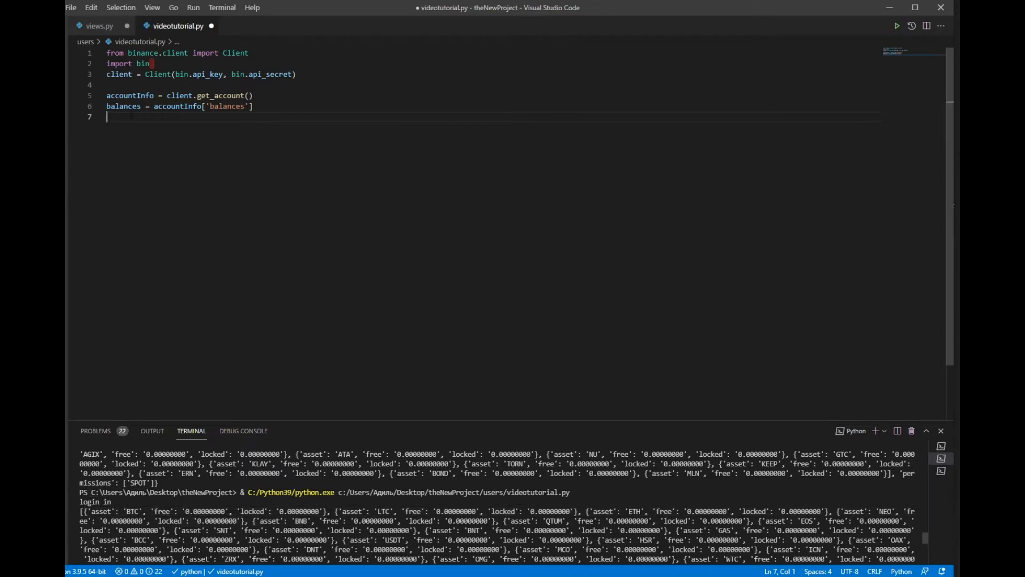
# Loop over balances with an if float(i['free'])>0 check
pyautogui.write('for')
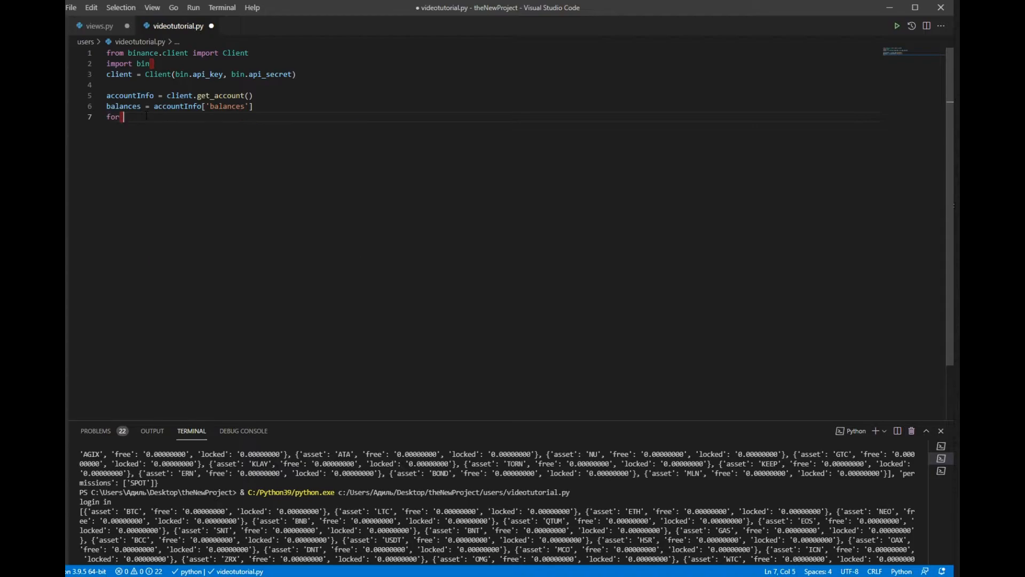
pyautogui.write('i in balances:')
pyautogui.write('if')
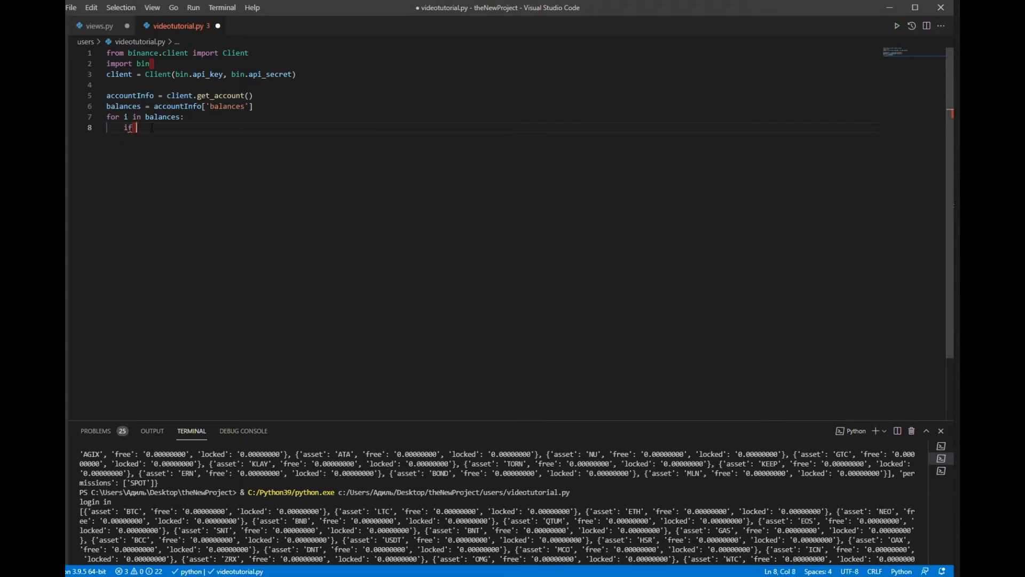
pyautogui.write('i[')
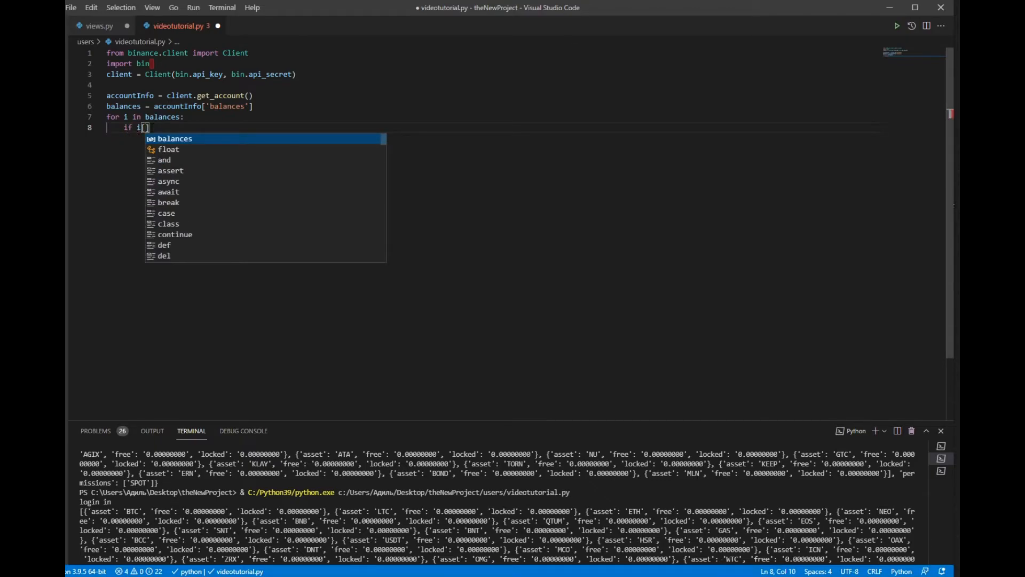
pyautogui.write('float')
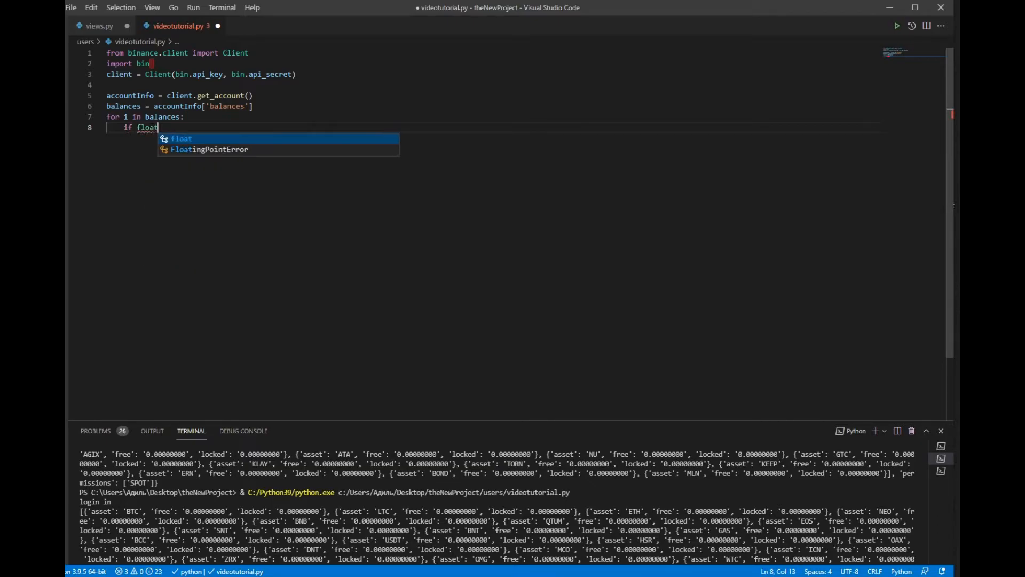
pyautogui.write('(')
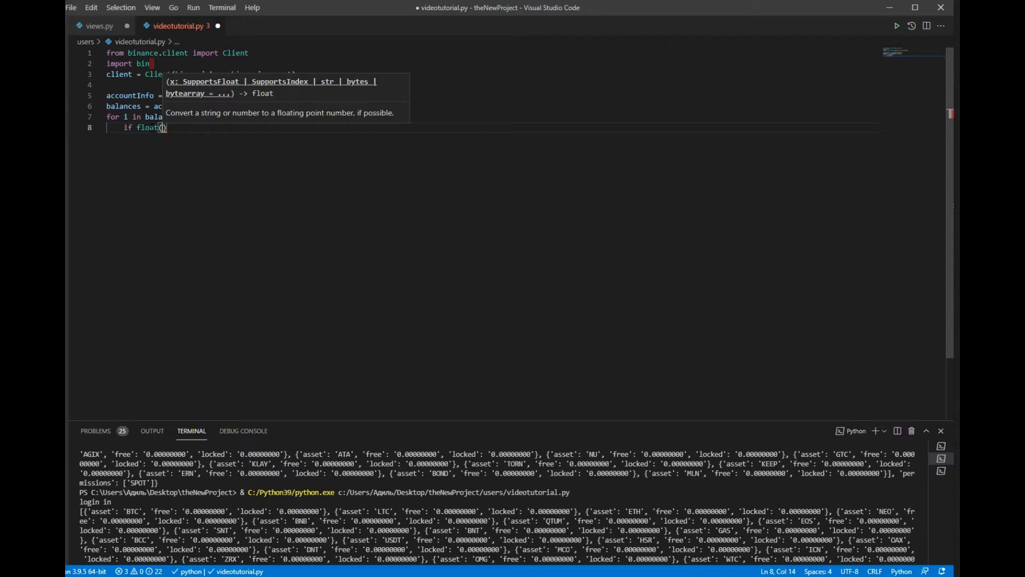
pyautogui.write("i['free")
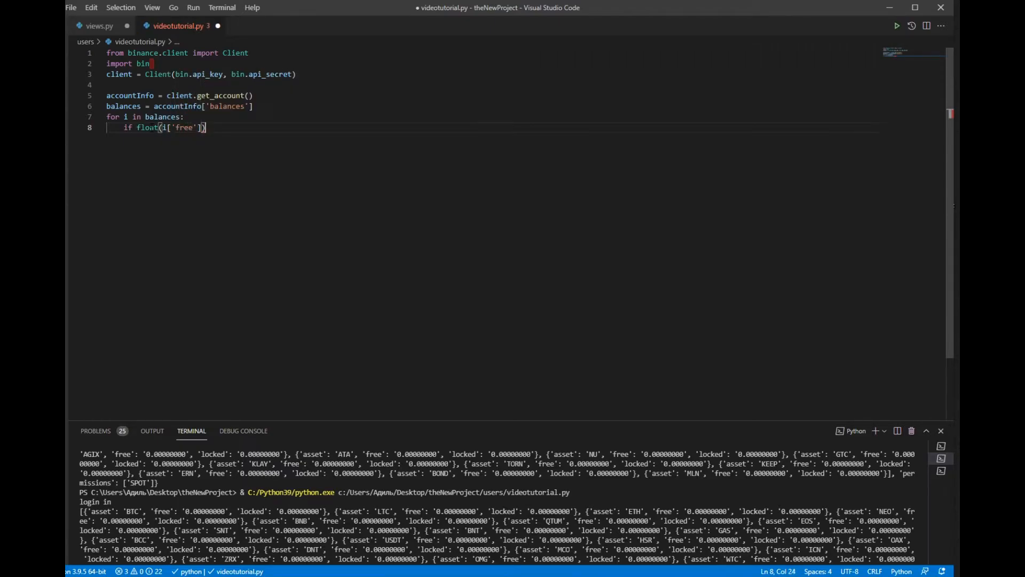
pyautogui.write('>0:')
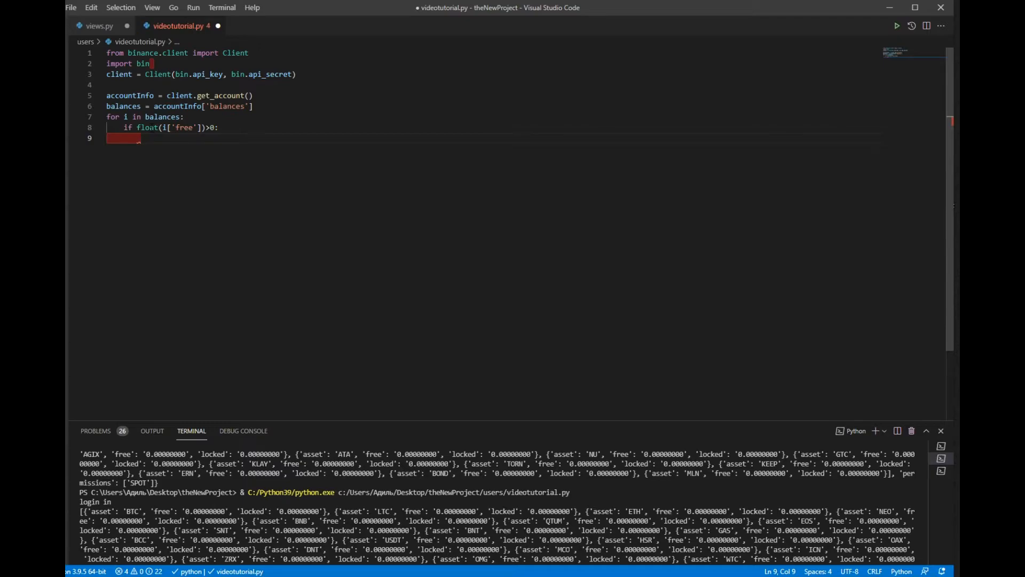
# Assign avg_price_info = client.get_avg_price inside the if block
pyautogui.write('avg')
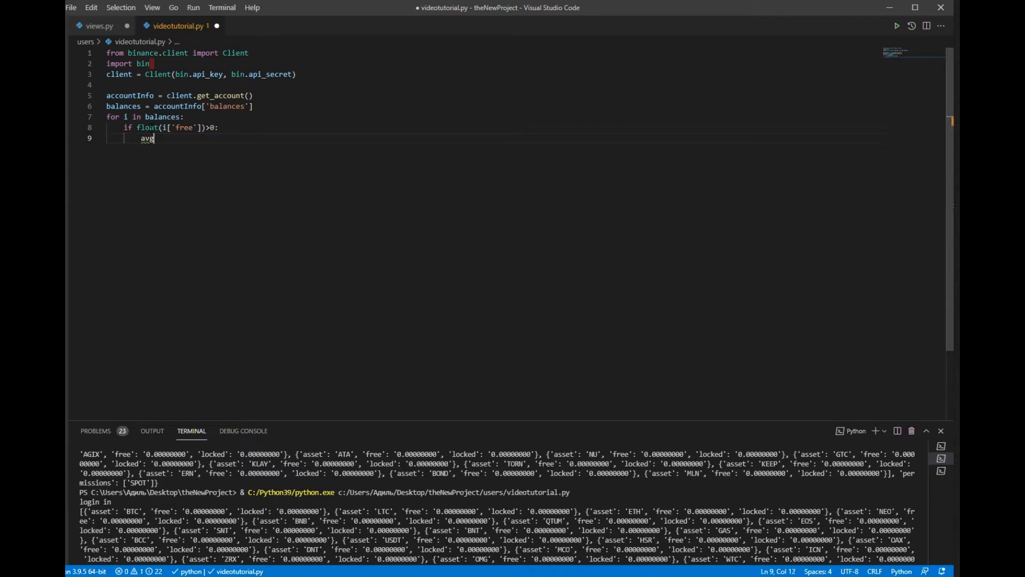
pyautogui.write('_price')
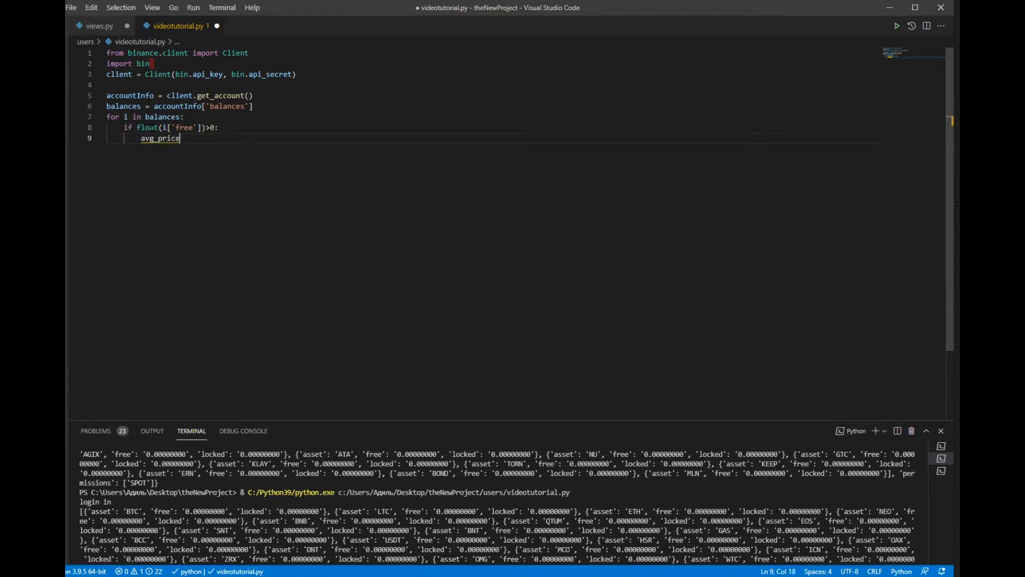
pyautogui.write('_info = i')
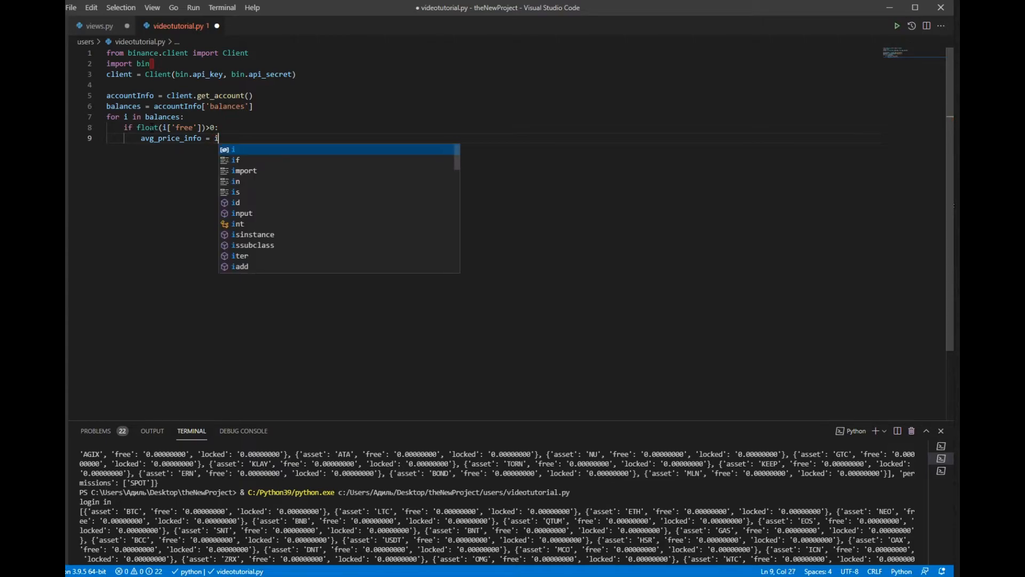
pyautogui.press('Backspace')
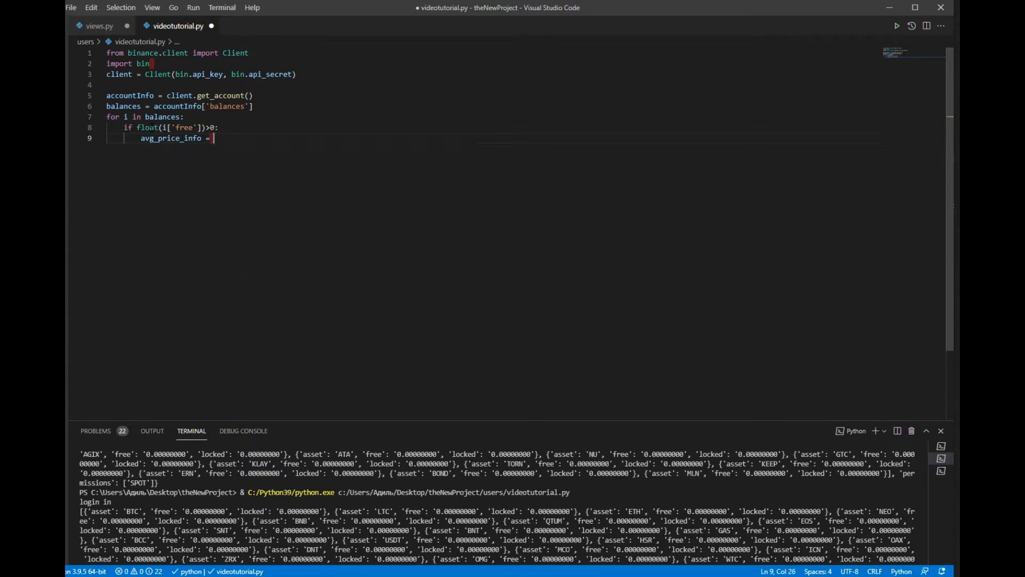
pyautogui.write('client')
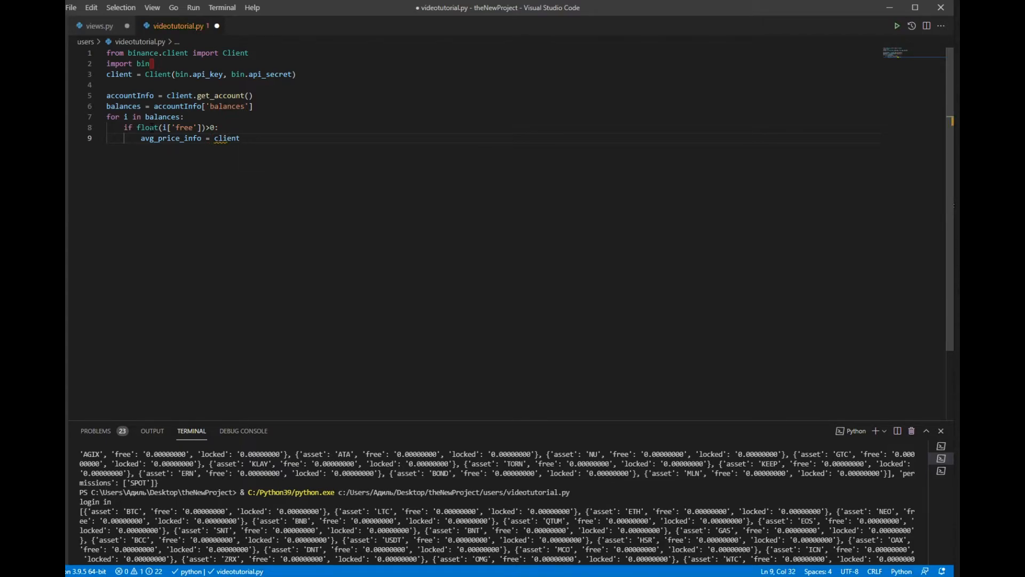
pyautogui.write('.get_a')
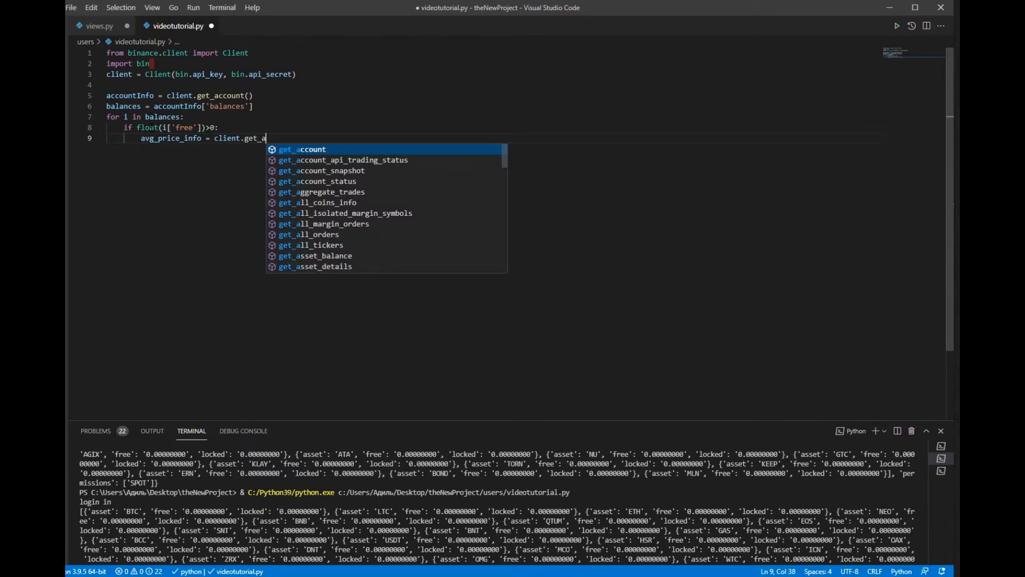
pyautogui.write('vg_price')
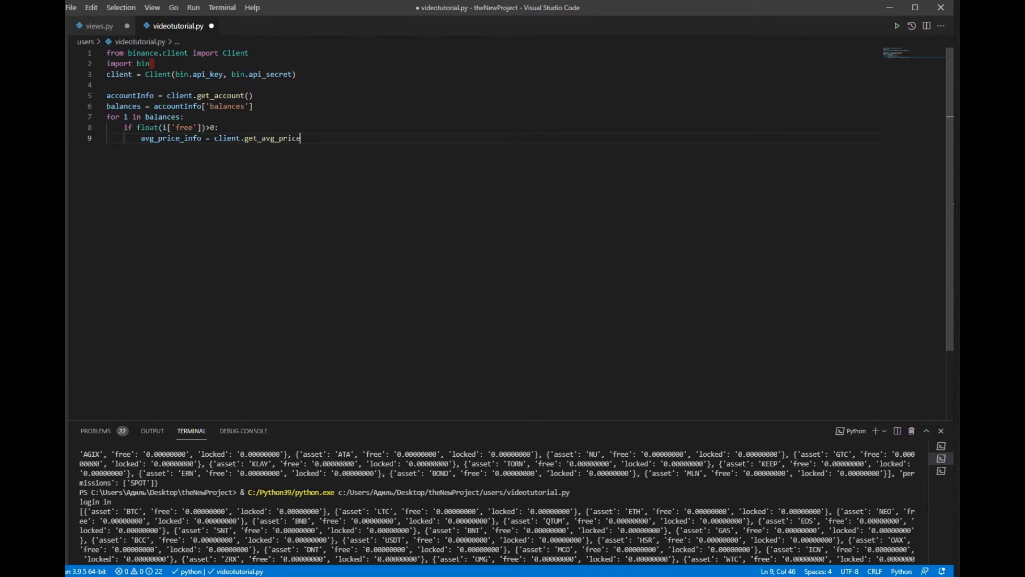
# Pass symbol=i['asset']+'USDT' to get_avg_price
pyautogui.write('(symbol="')
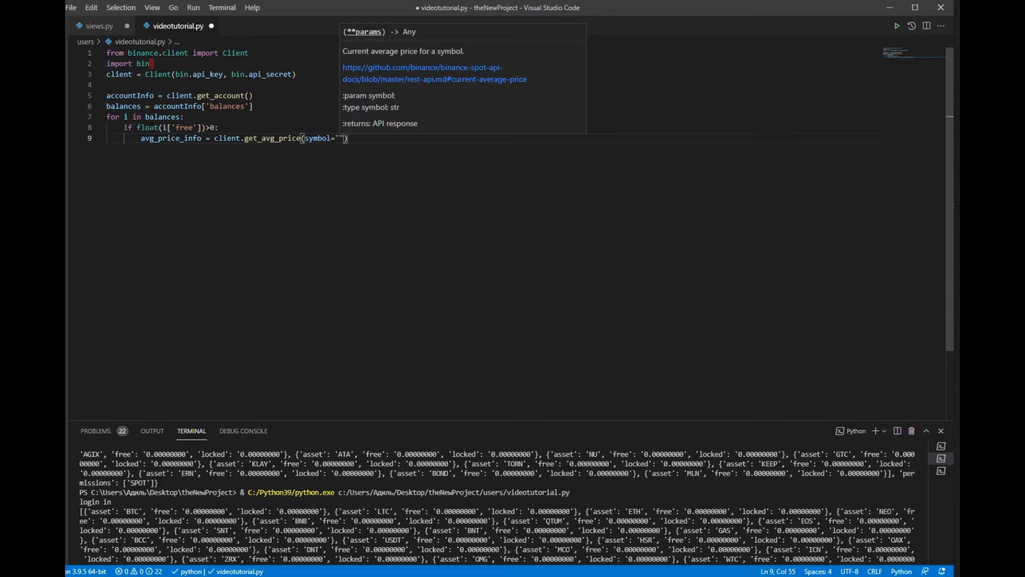
pyautogui.press('BackSpace')
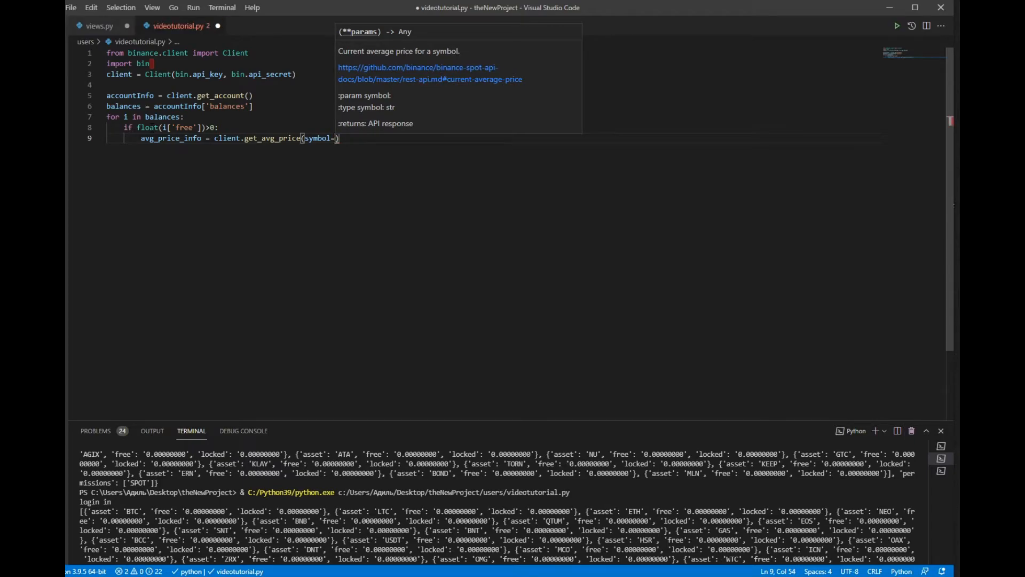
pyautogui.write('i[')
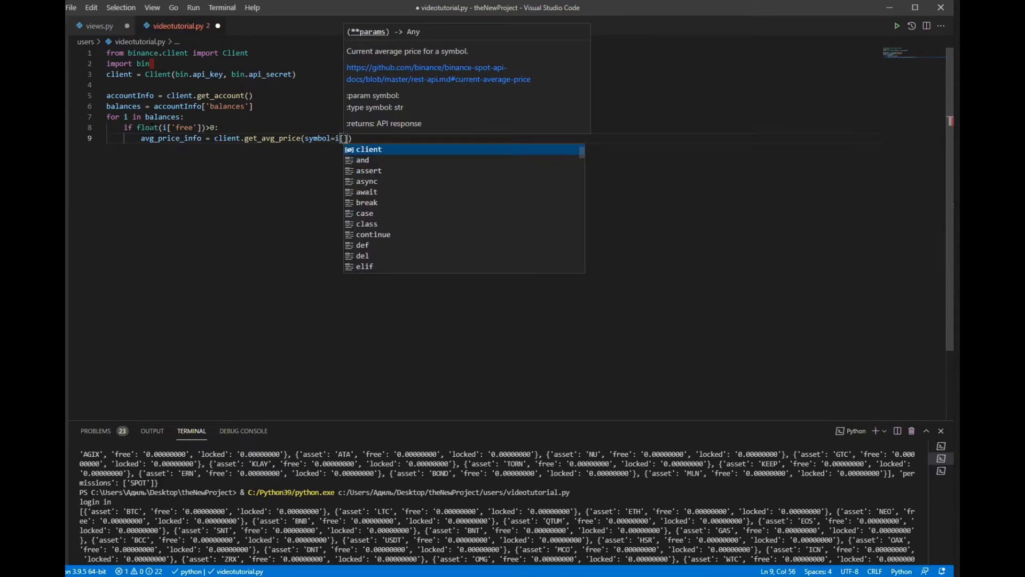
pyautogui.write("'asset'")
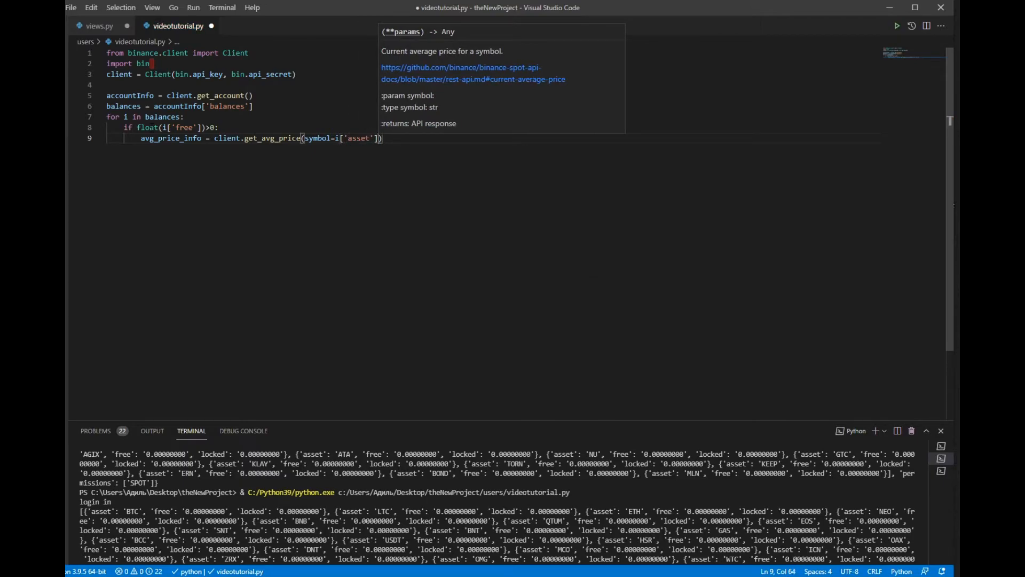
pyautogui.write('+')
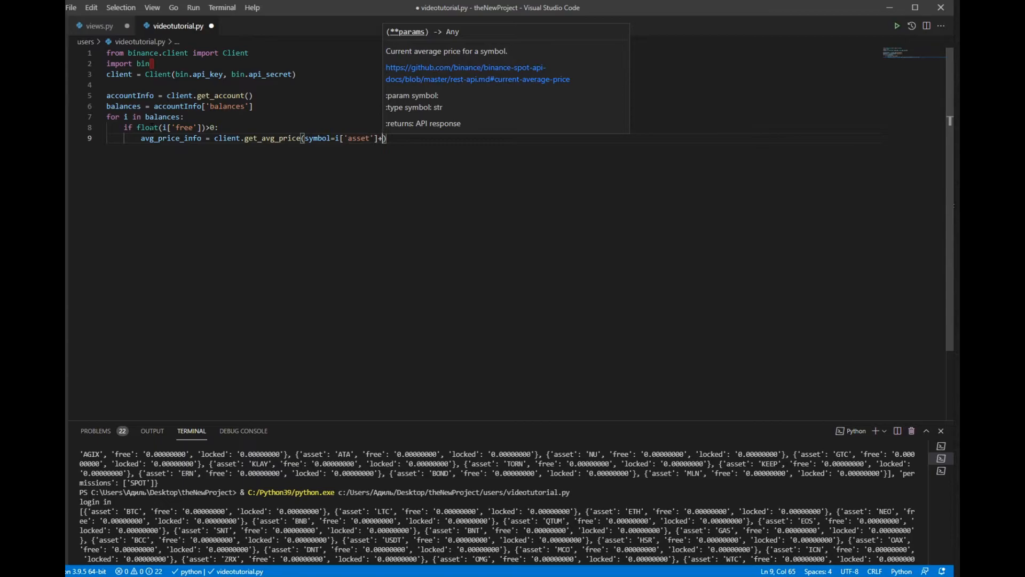
pyautogui.write("'US")
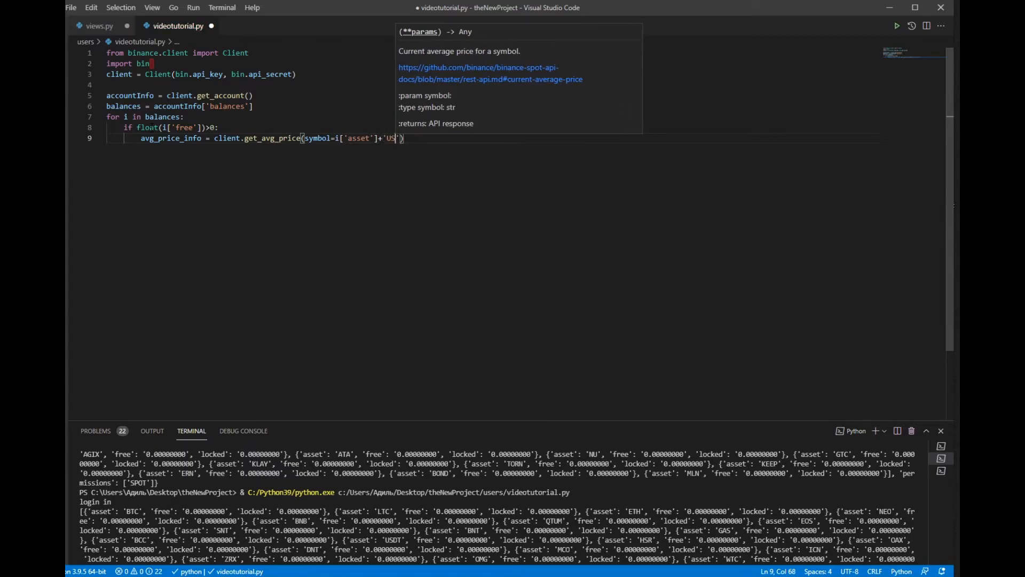
pyautogui.write('DT')
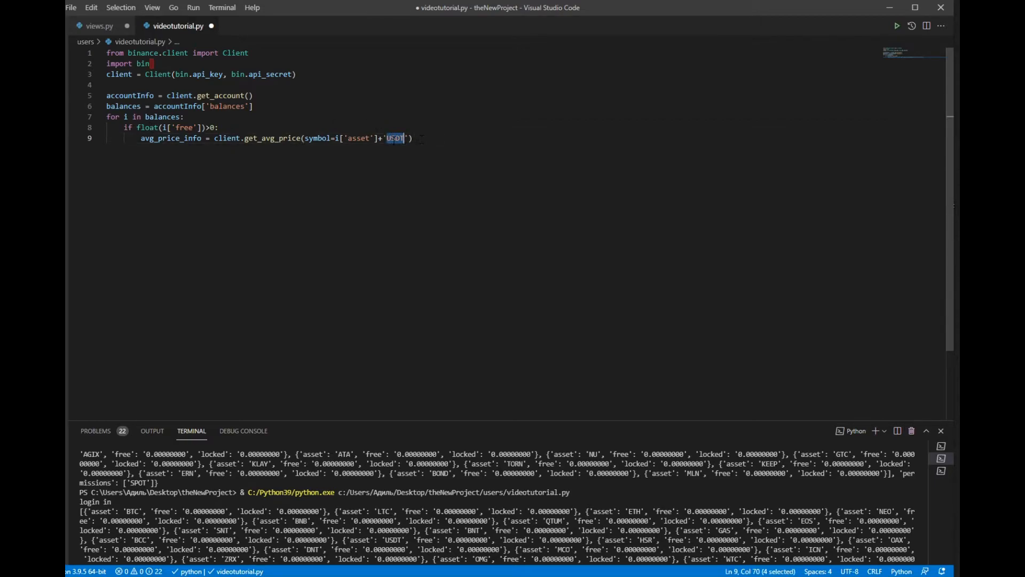
pyautogui.click(398, 138)
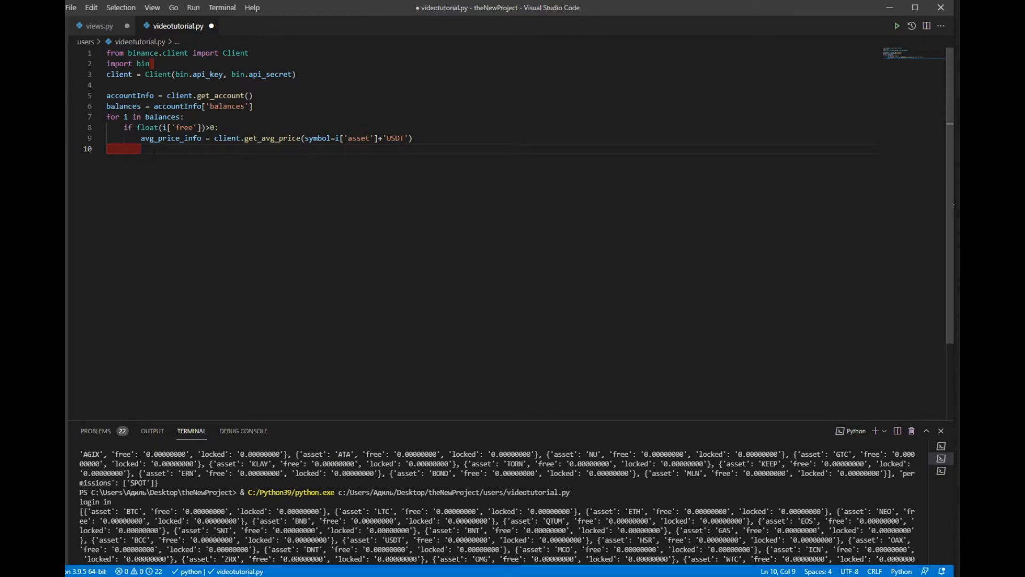
# Print avg_price_info in the if block; the run shows mins 5, price 0.22401329
pyautogui.press('Backspace')
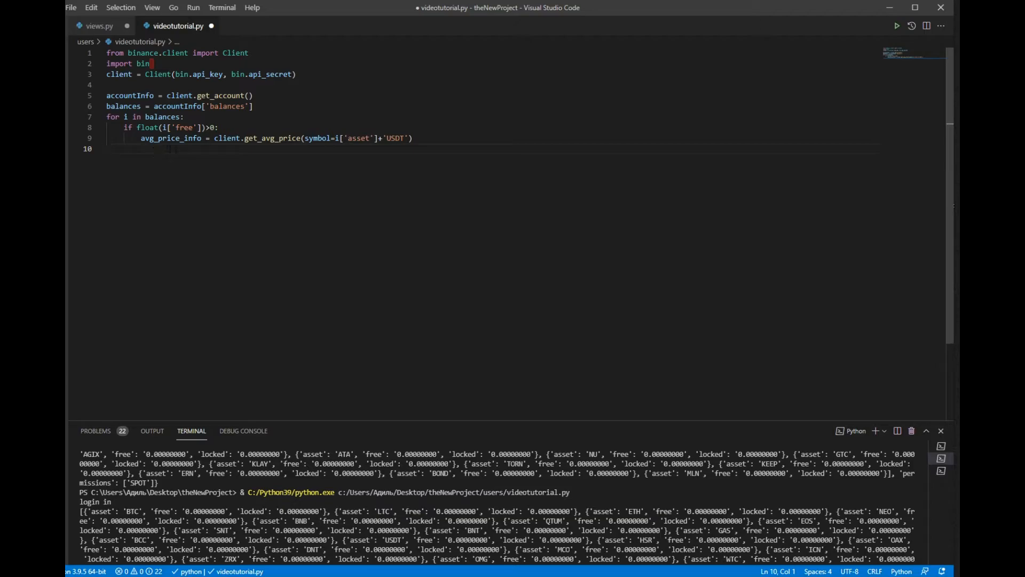
pyautogui.write('print')
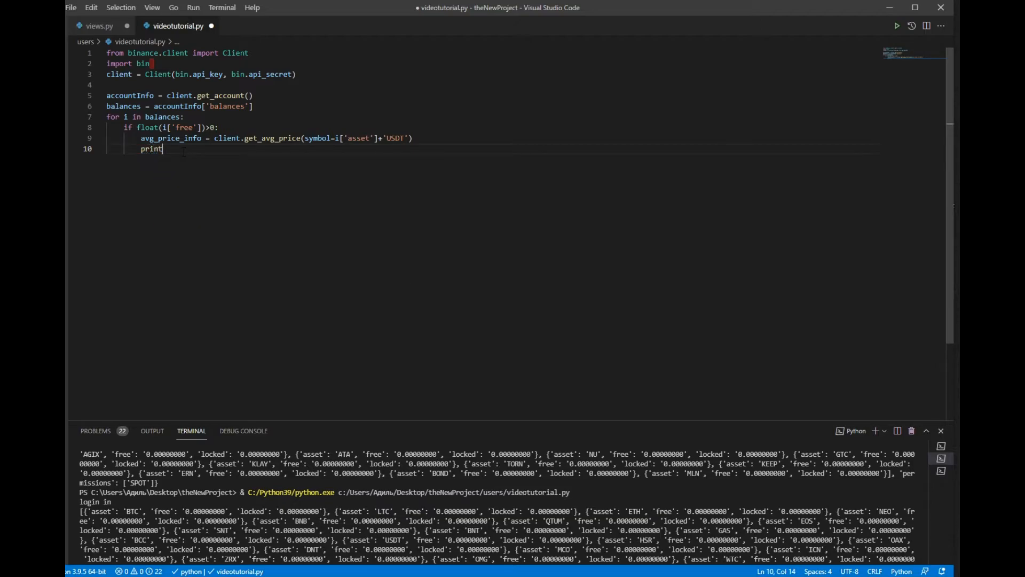
pyautogui.write('()')
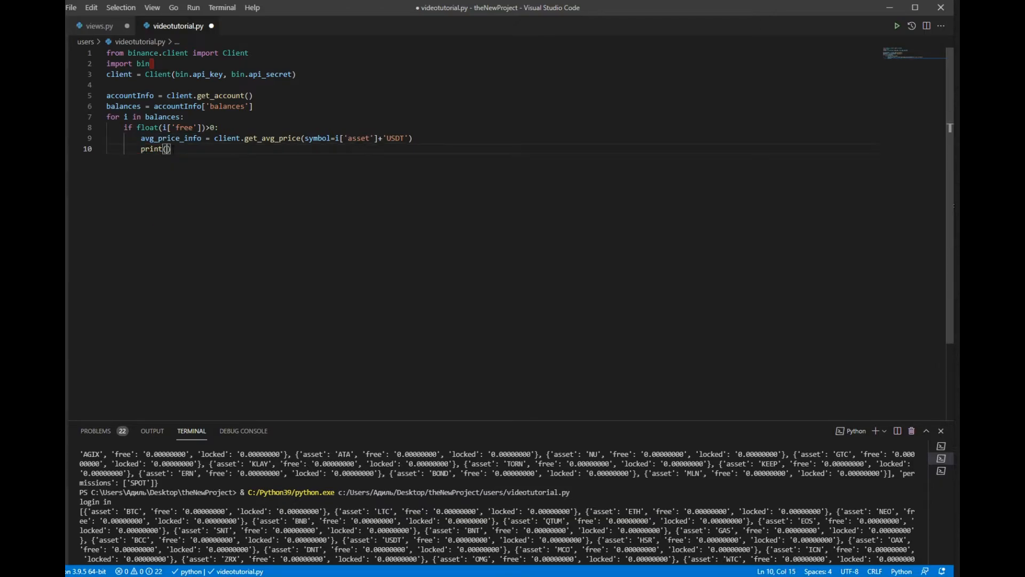
pyautogui.write('avg_price_info')
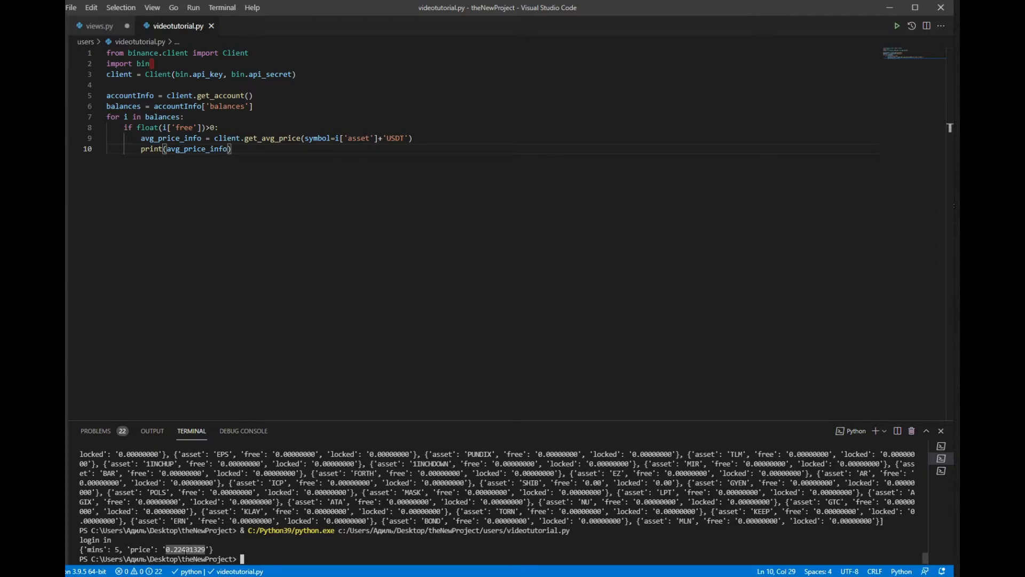
pyautogui.doubleClick(198, 149)
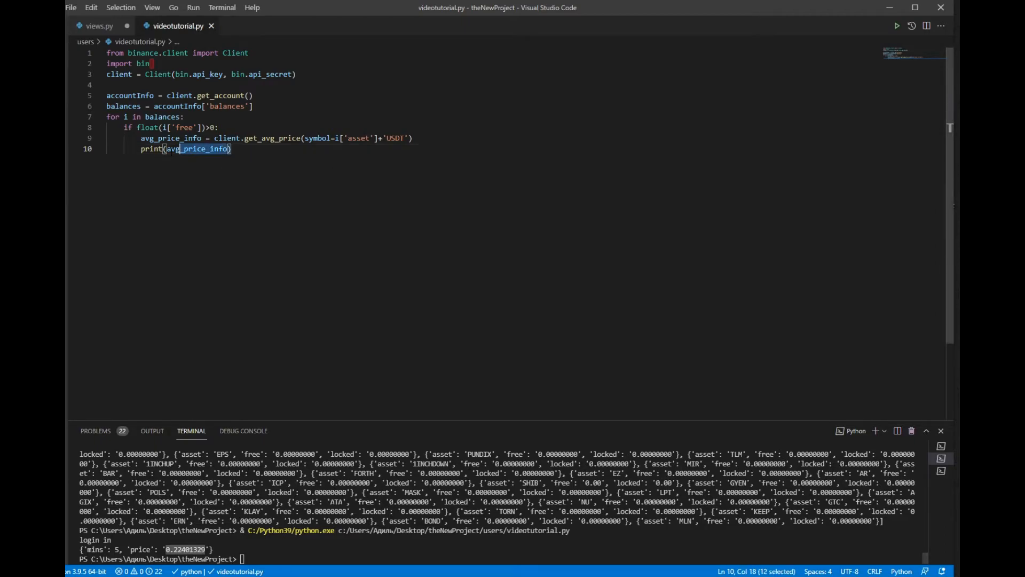
# Replace the print with price = avg_price_info['price'] and begin a TotalBalance line
pyautogui.write('p')
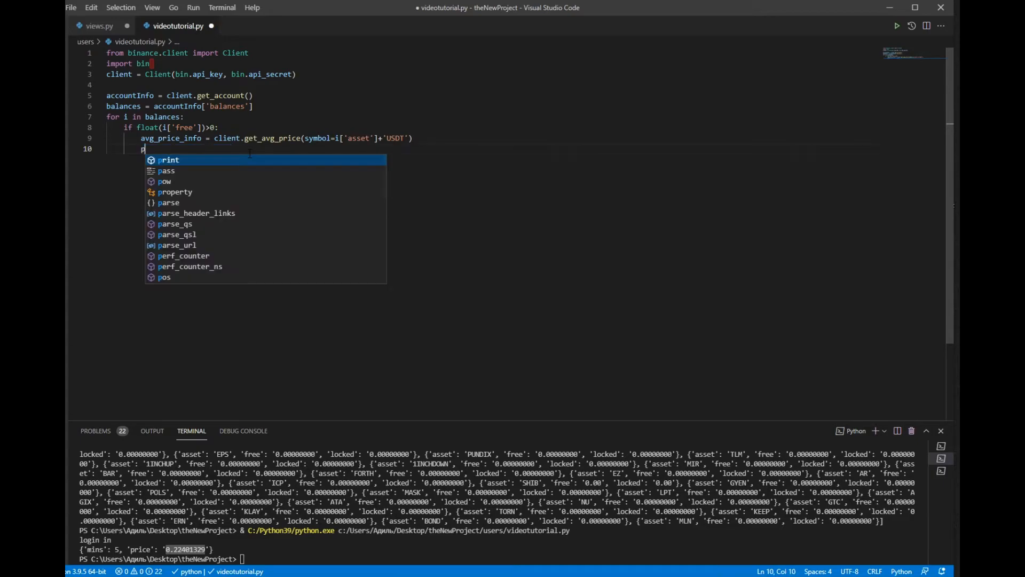
pyautogui.write('rice =')
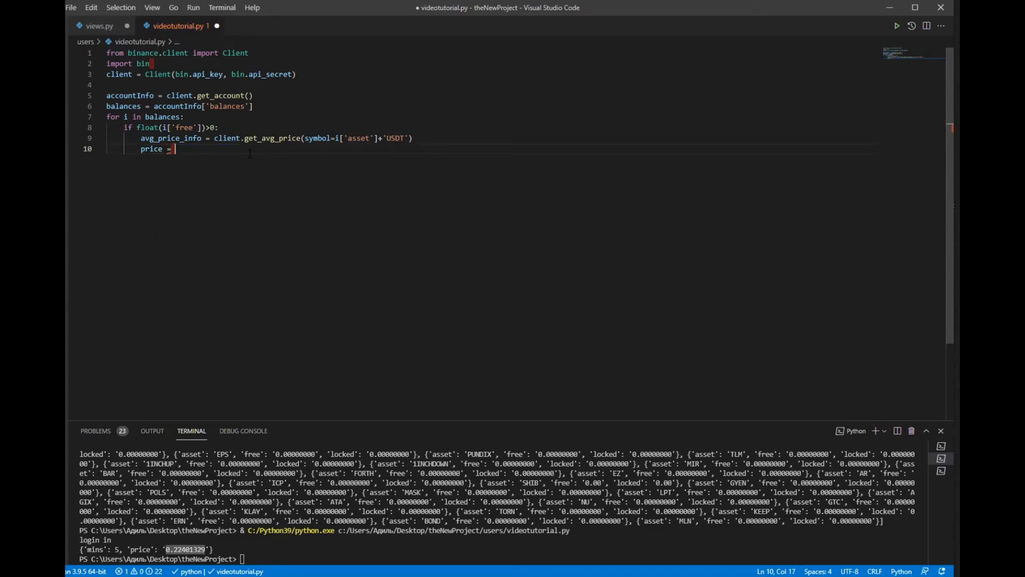
pyautogui.write("avg_price_info['")
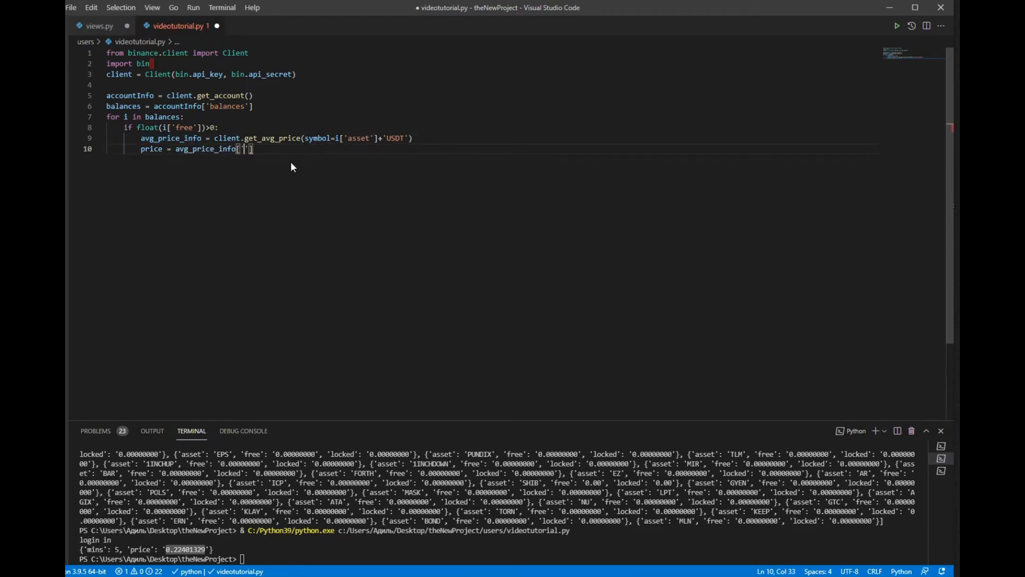
pyautogui.write('price')
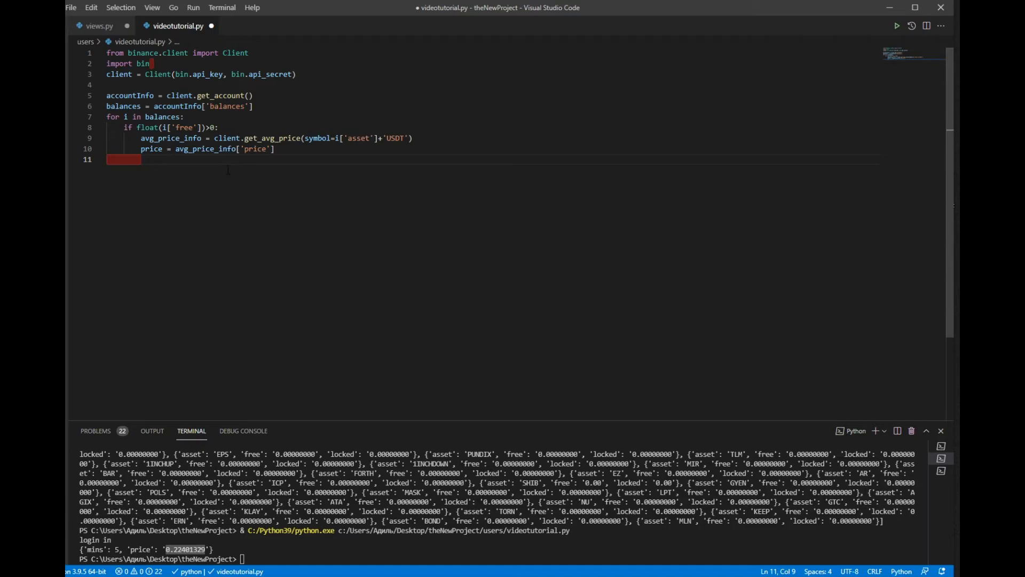
pyautogui.write('Tot')
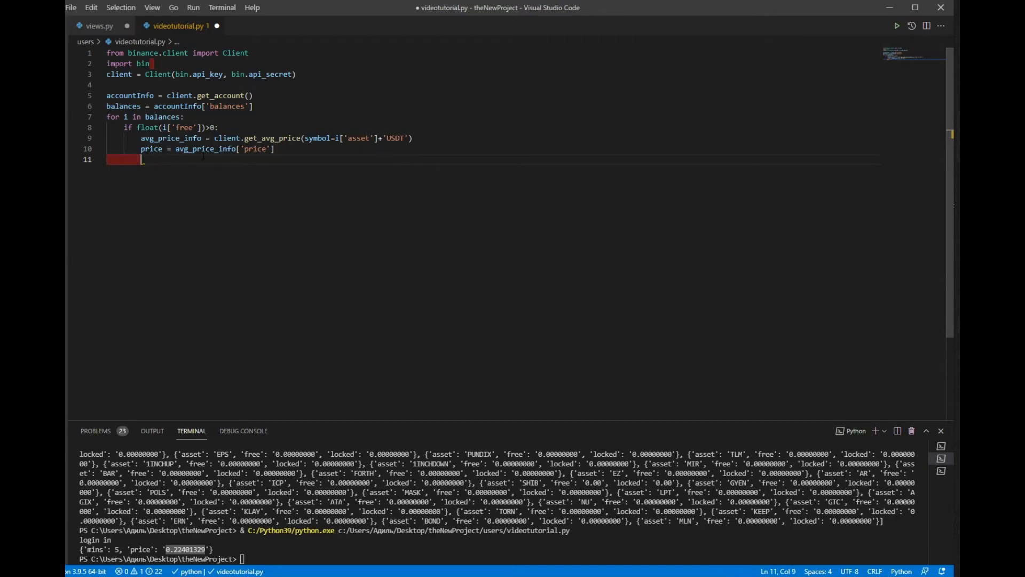
pyautogui.write('Tot')
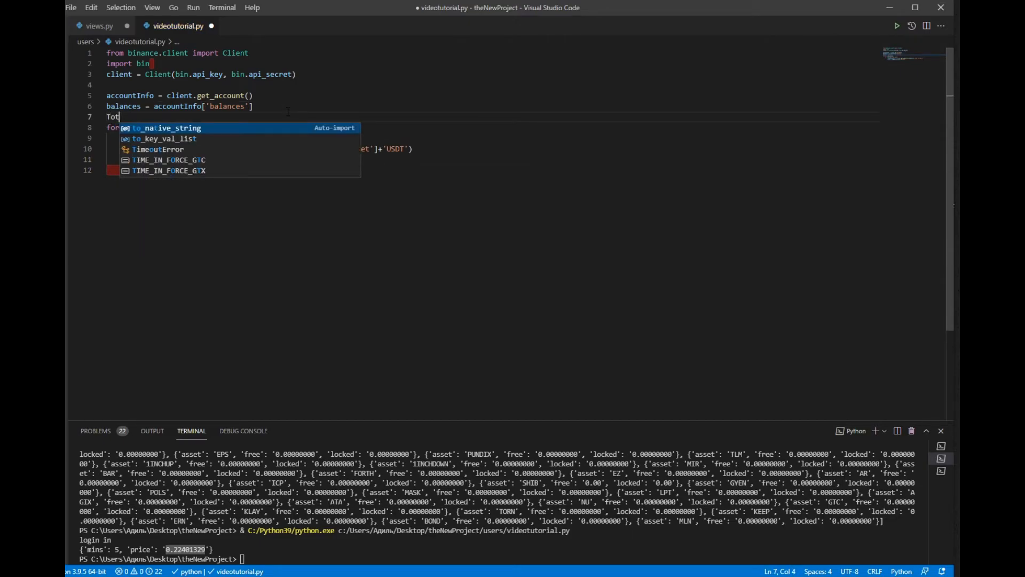
# Set TotalBalance = 0 before the loop and add float(i['free'])*float(price) inside it
pyautogui.write('alBaland')
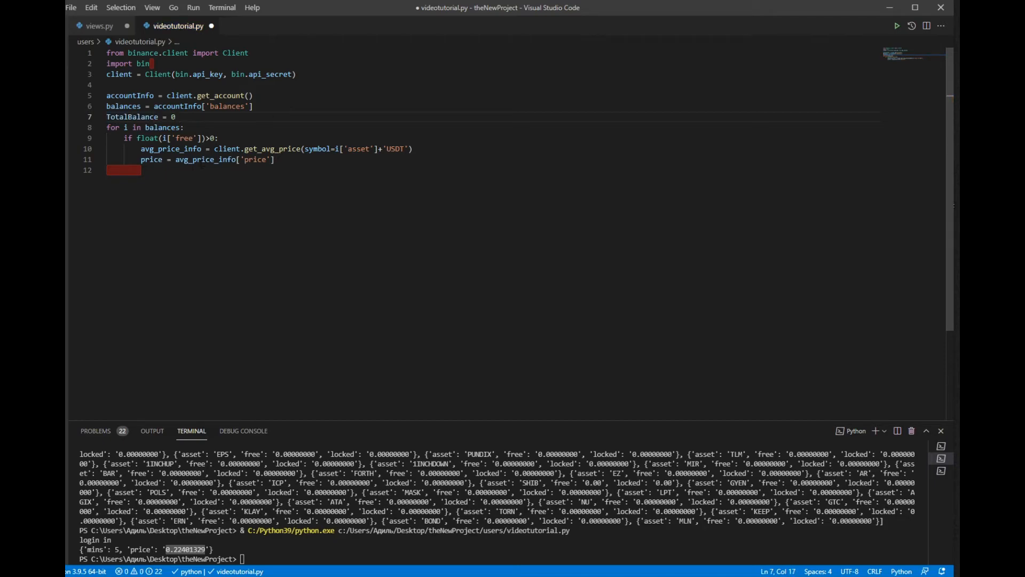
pyautogui.write('TotalBalance')
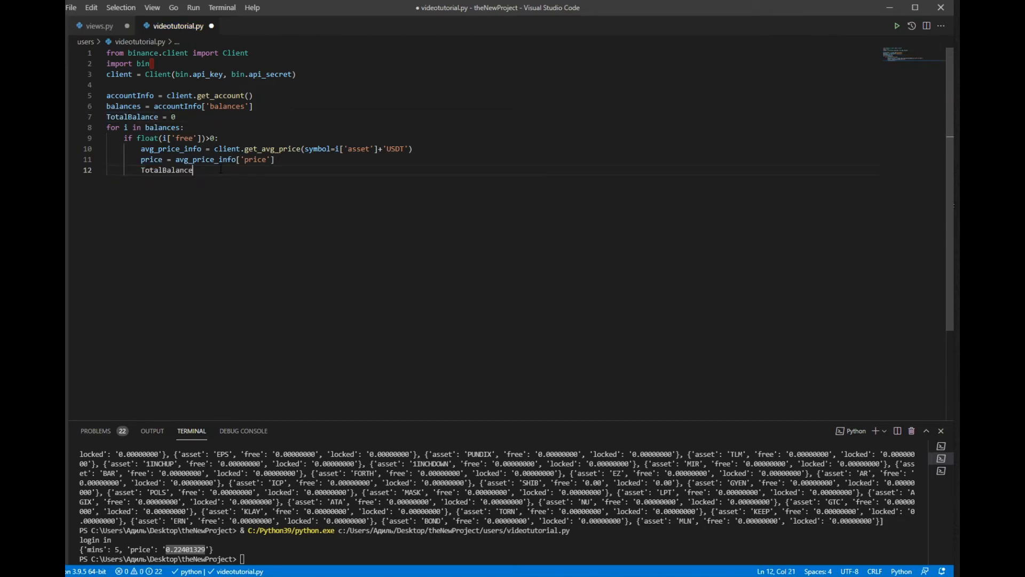
pyautogui.write('= TotalBalance+')
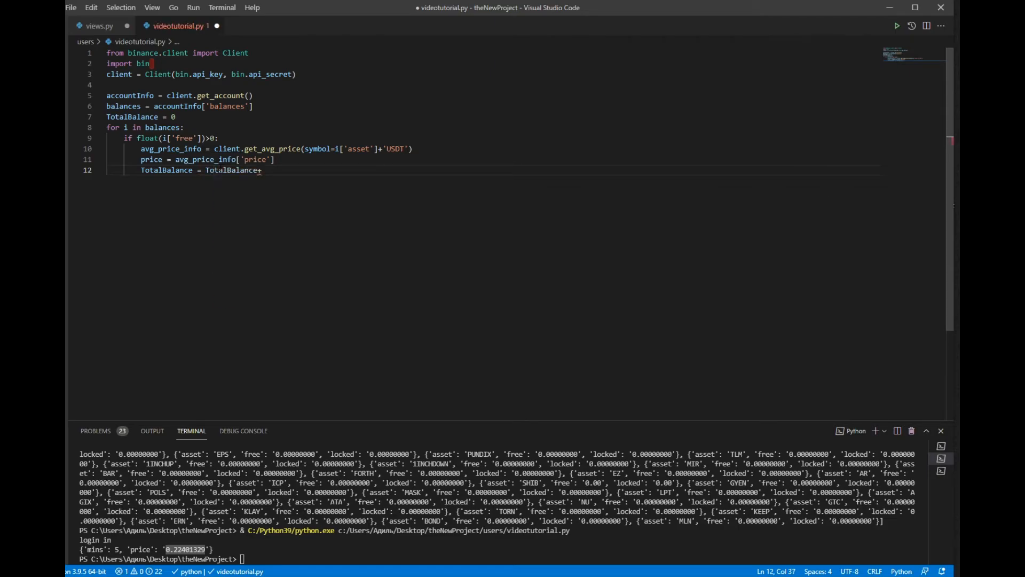
pyautogui.write("(float(i['free")
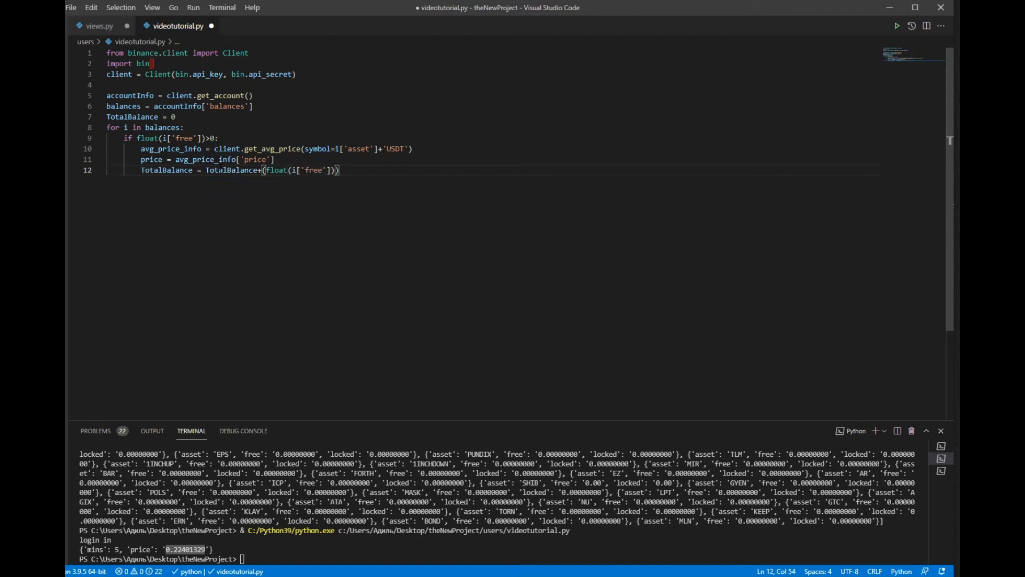
pyautogui.write('*')
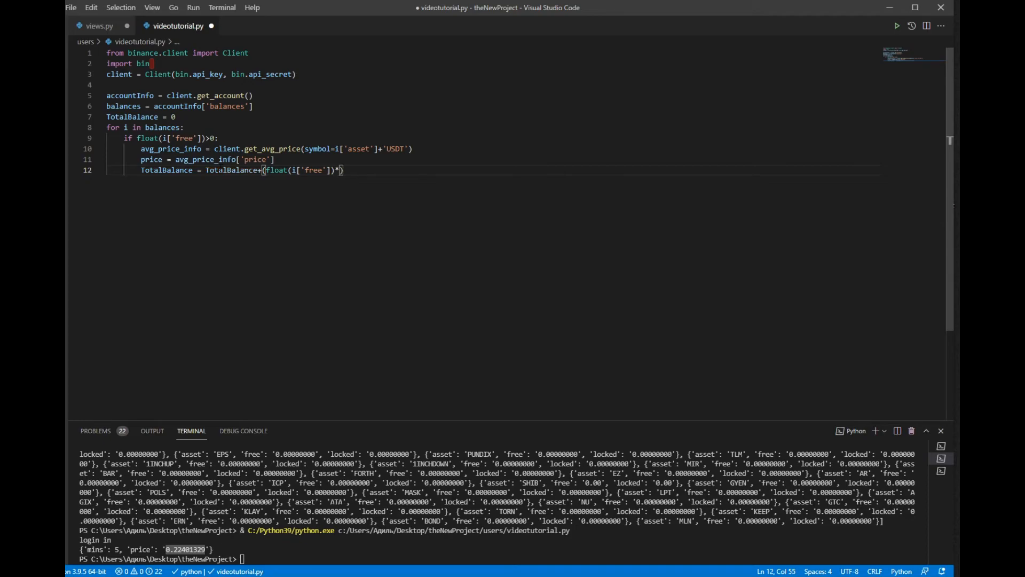
pyautogui.write('float(price')
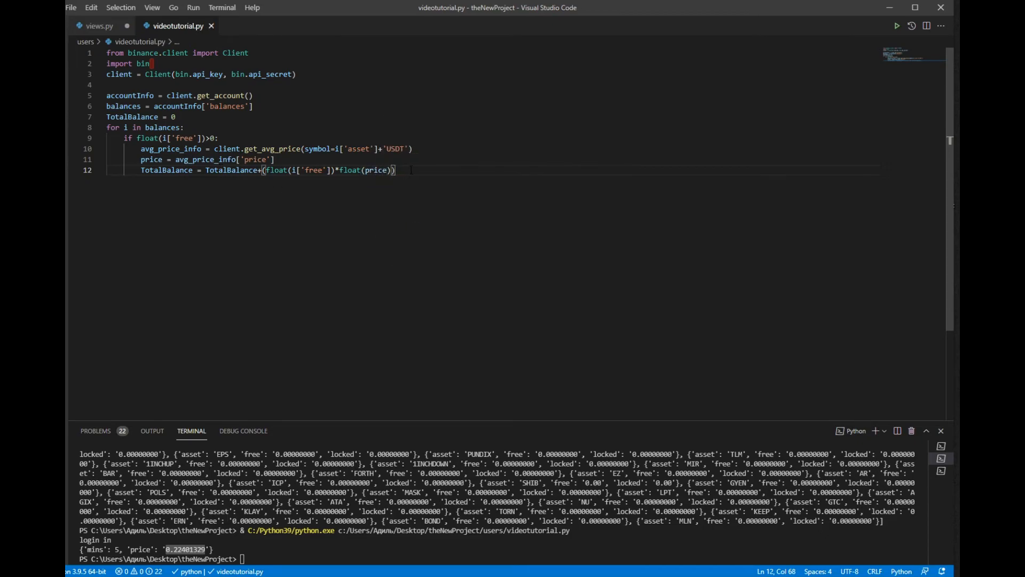
pyautogui.moveTo(410, 170)
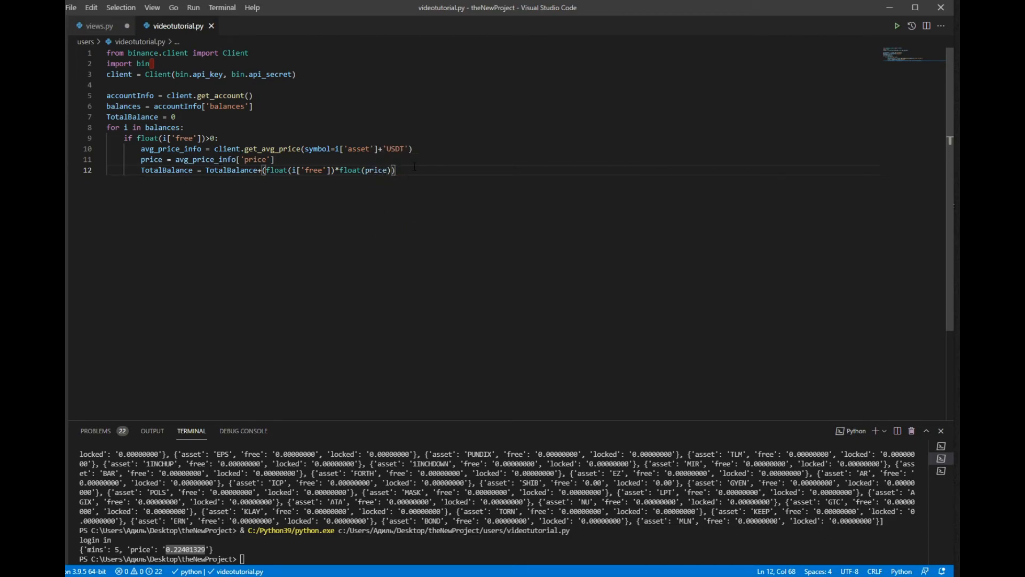
pyautogui.press('enter')
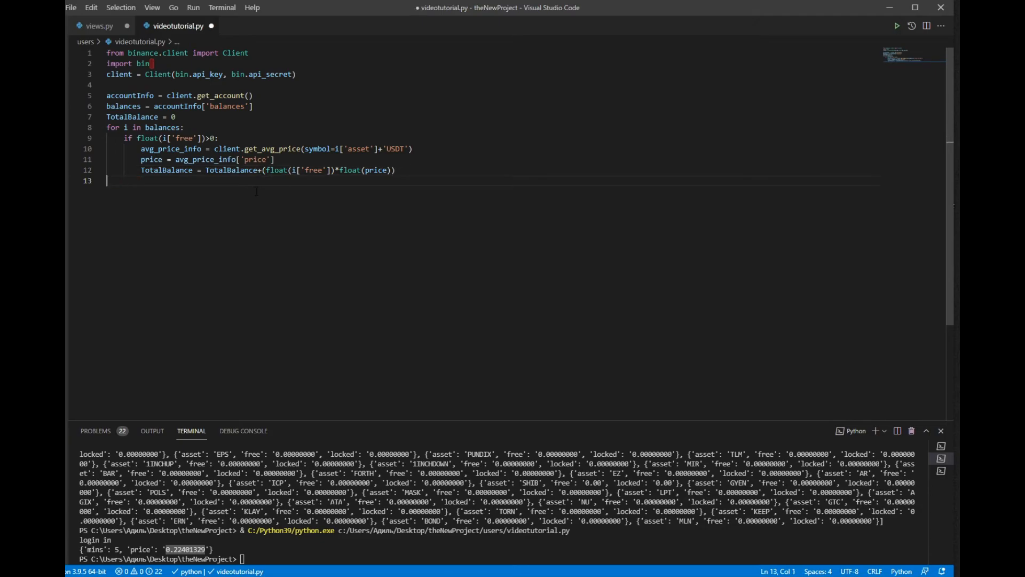
# Add print(TotalBalance) after the loop and run it, printing 11.1992195
pyautogui.write('print(')
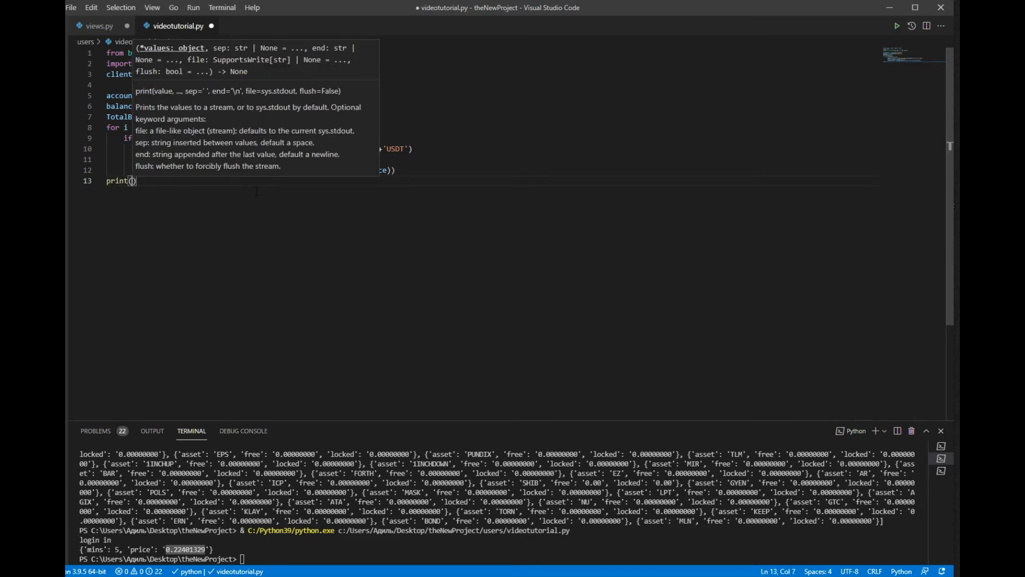
pyautogui.write('tot\\')
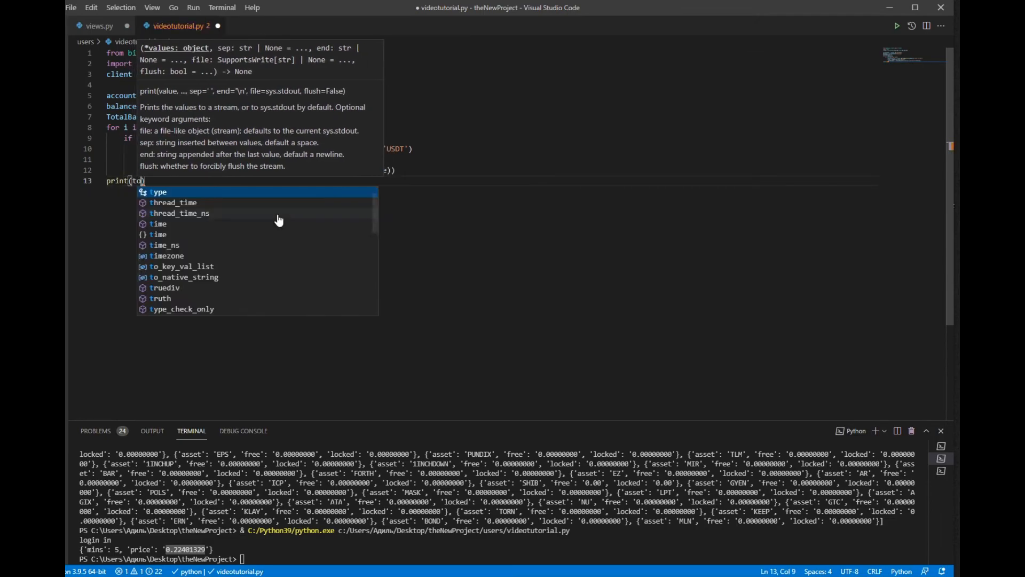
pyautogui.write('TotalBalance')
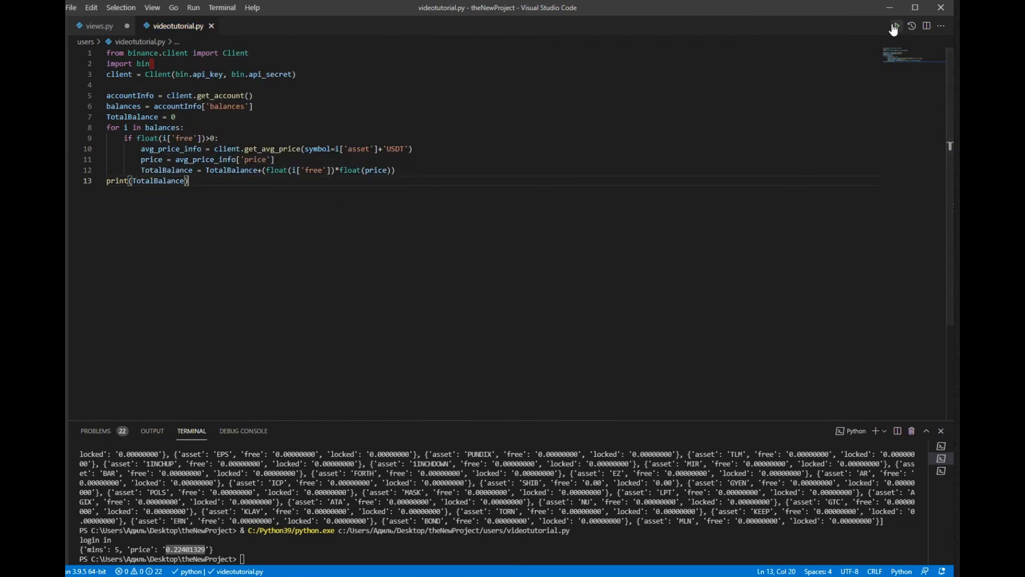
pyautogui.click(894, 25)
pyautogui.write('E')
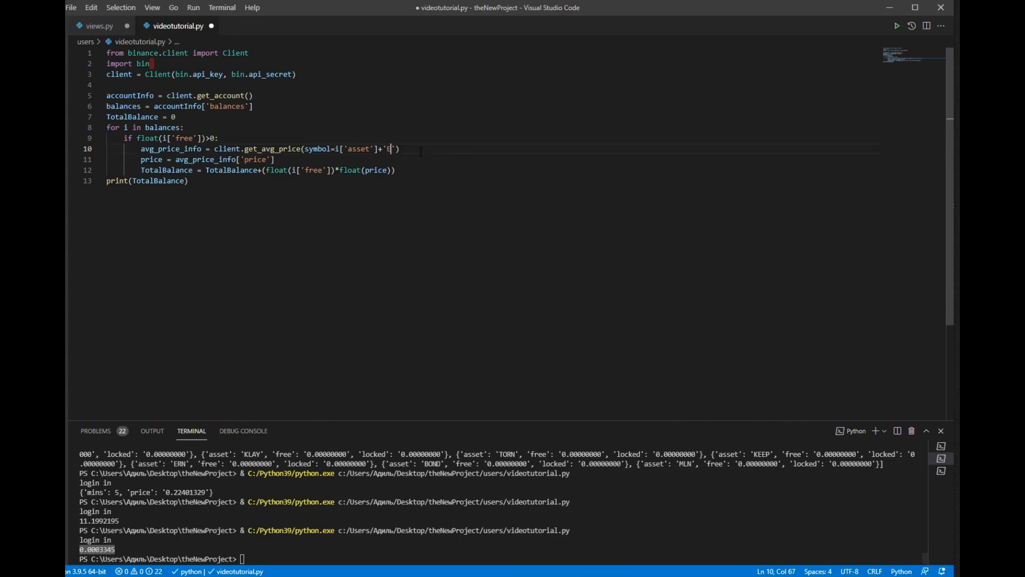
# Change the symbol suffix from 'USDT' to 'BTC' and save the script
pyautogui.write('TH')
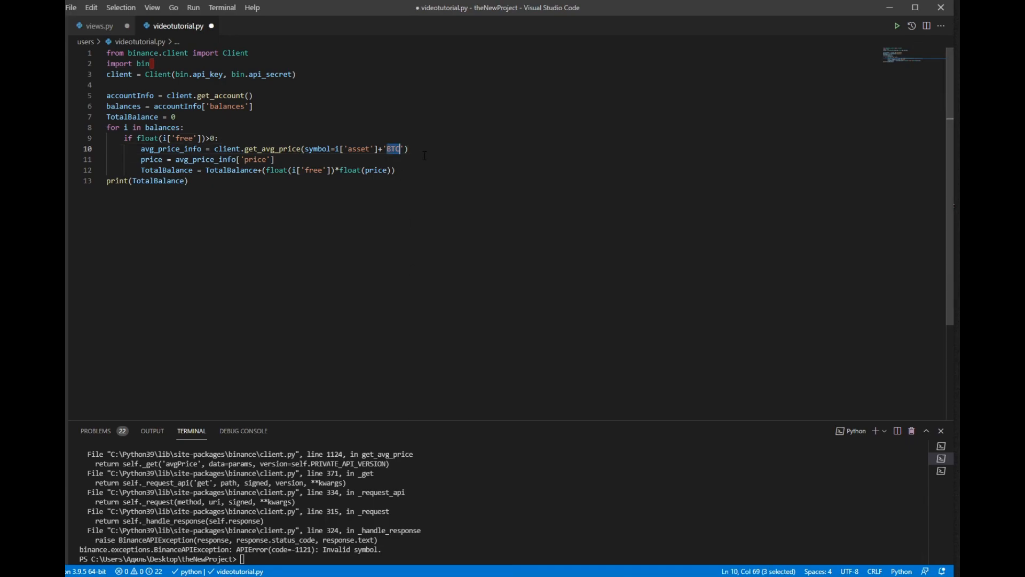
pyautogui.press('ctrl+s')
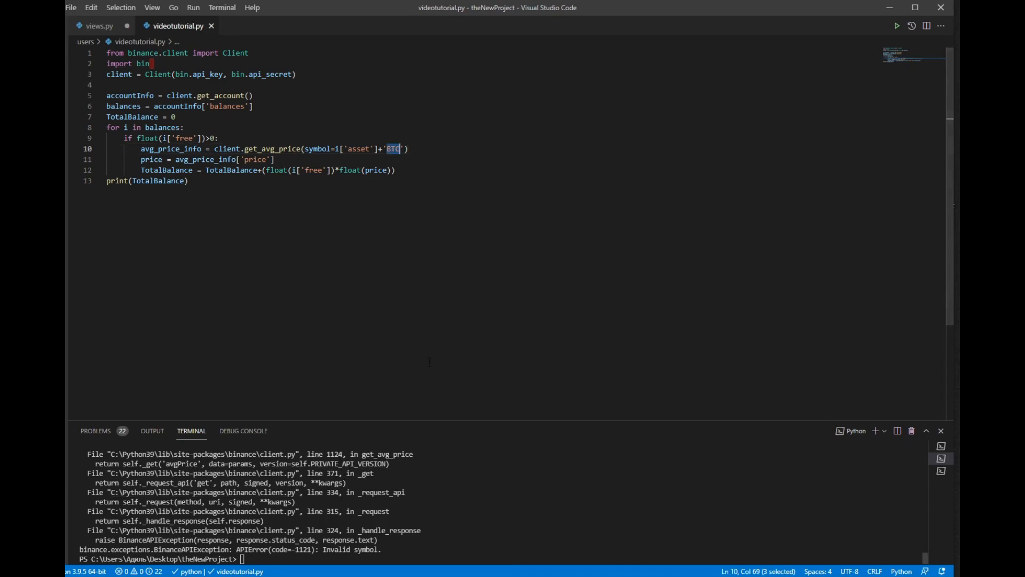